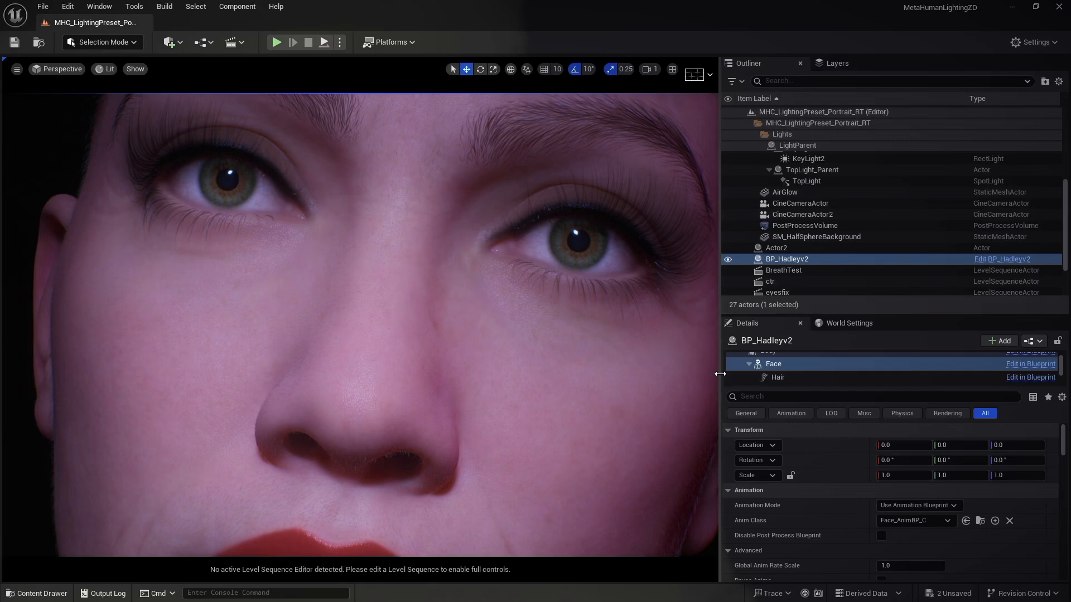
mouse_move(167, 101)
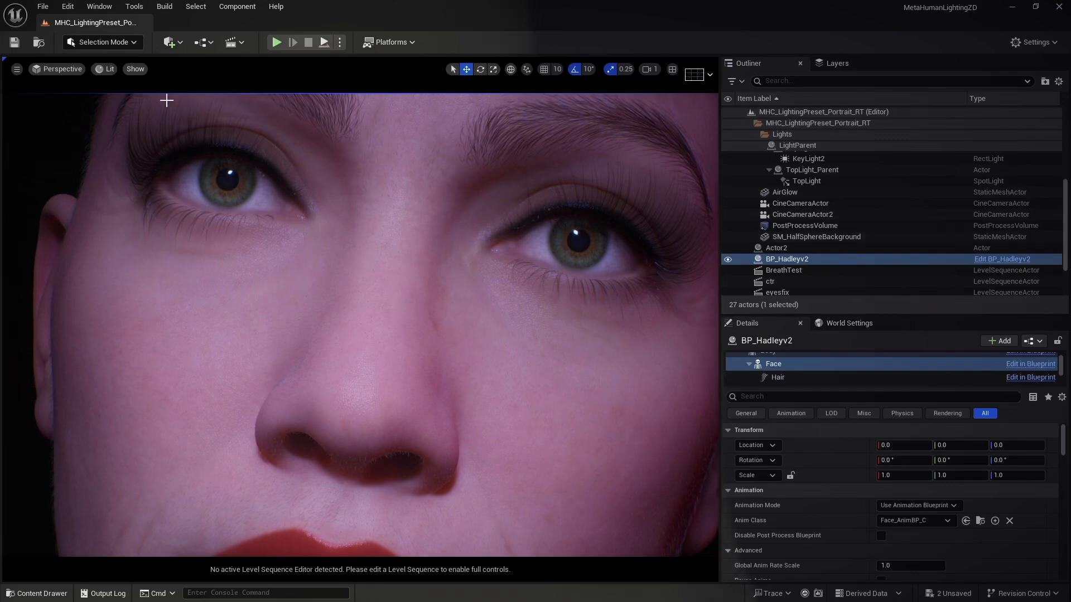
Switch the viewport view mode from Lit to Path Tracing, which turns the MetaHuman's eyes black.
left_click(108, 69)
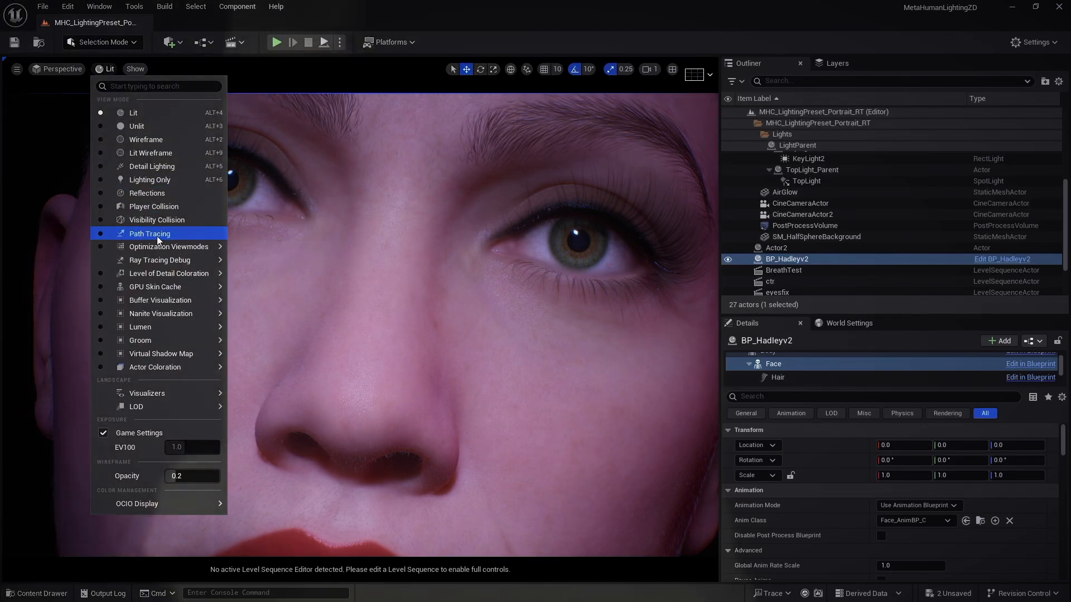
left_click(149, 233)
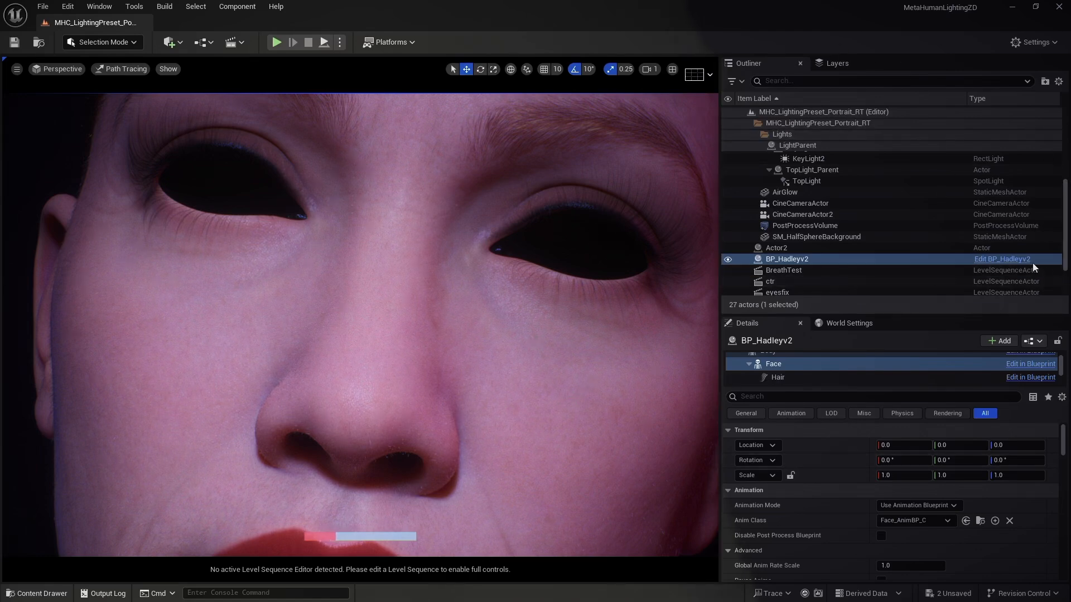
mouse_move(1010, 262)
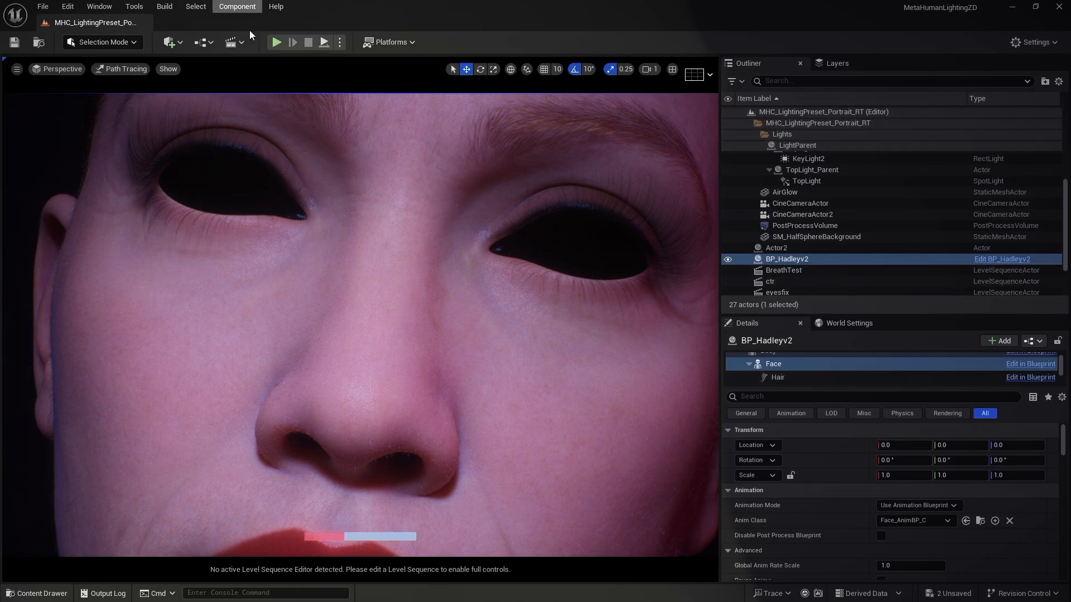
mouse_move(1001, 259)
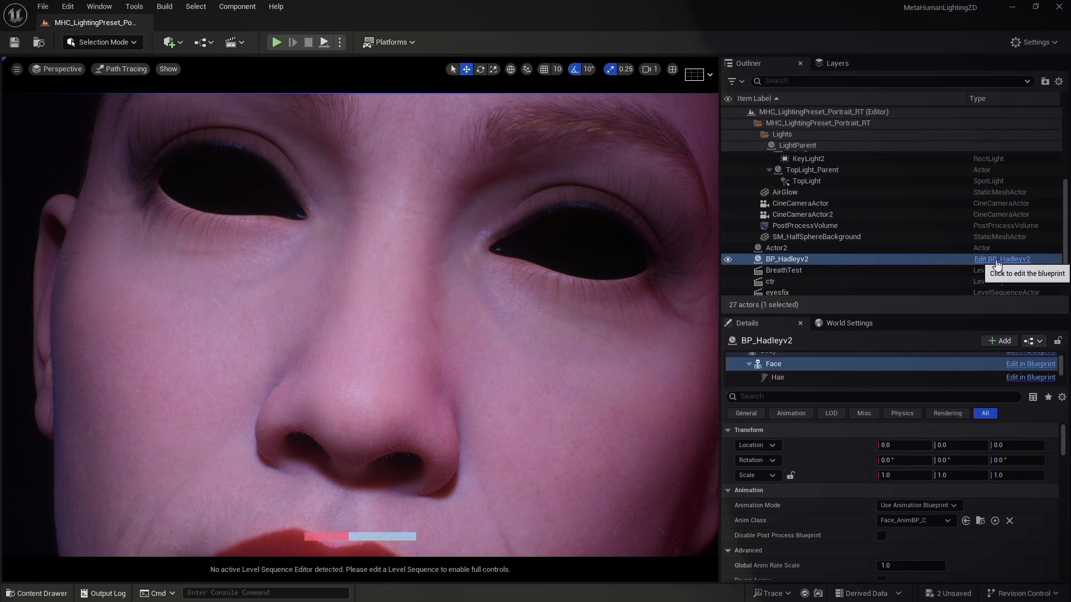
Edit BP_Hadleyv2 and scroll the Face component's Details to Materials Element 5, MI_EyeOcclusion_Inst.
left_click(1001, 259)
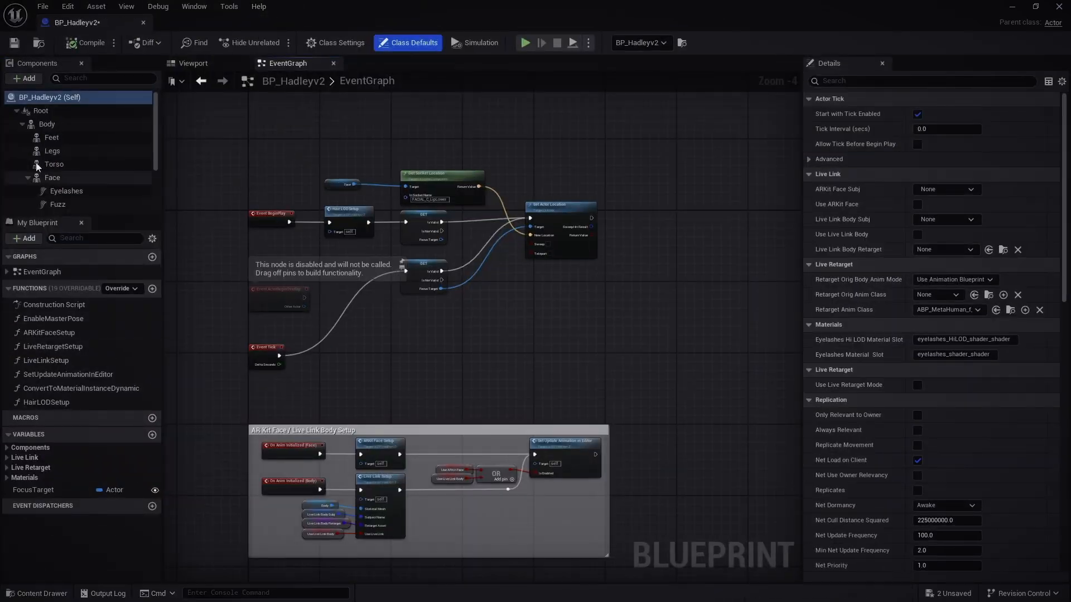
left_click(51, 177)
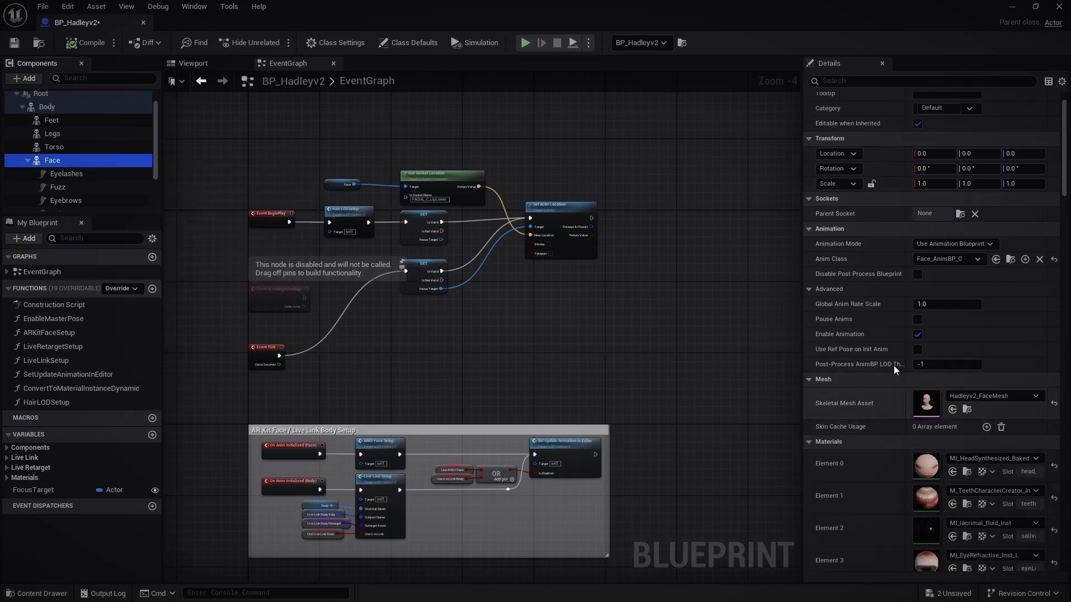
scroll("down", 3)
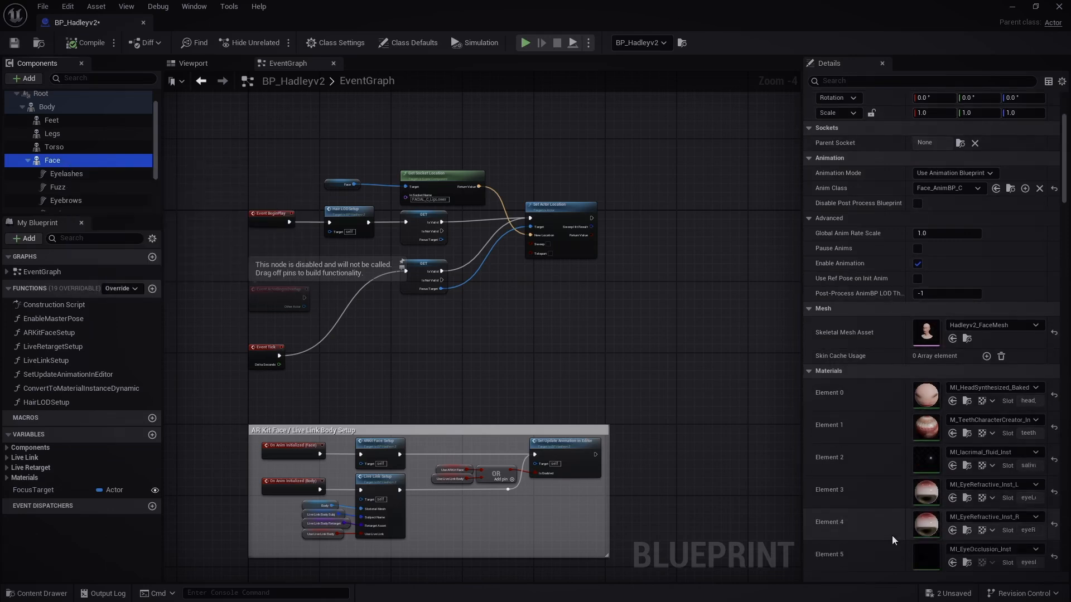
scroll("down", 3)
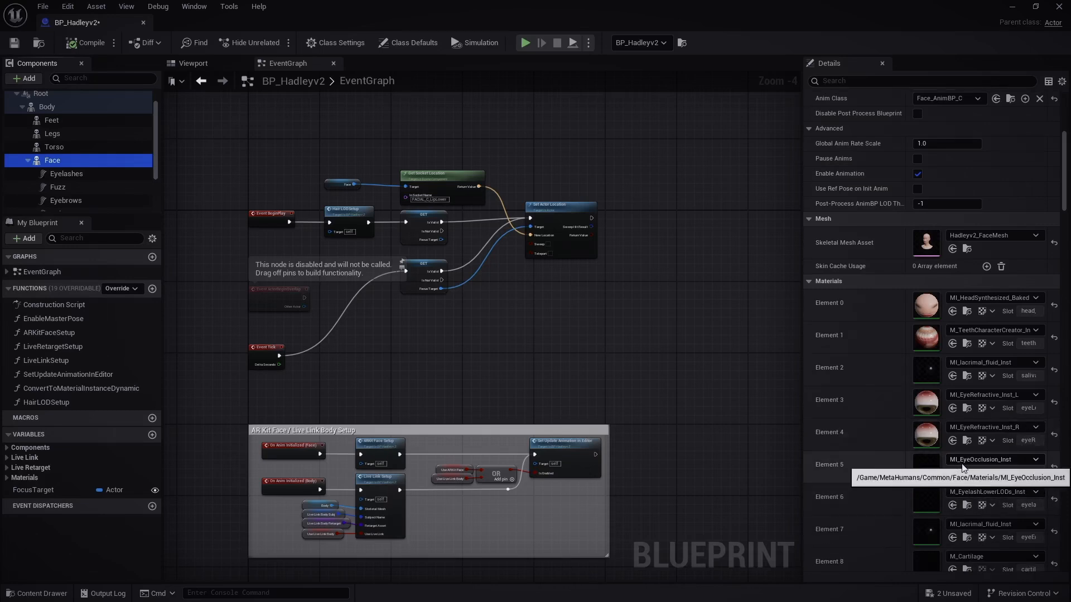
mouse_move(997, 468)
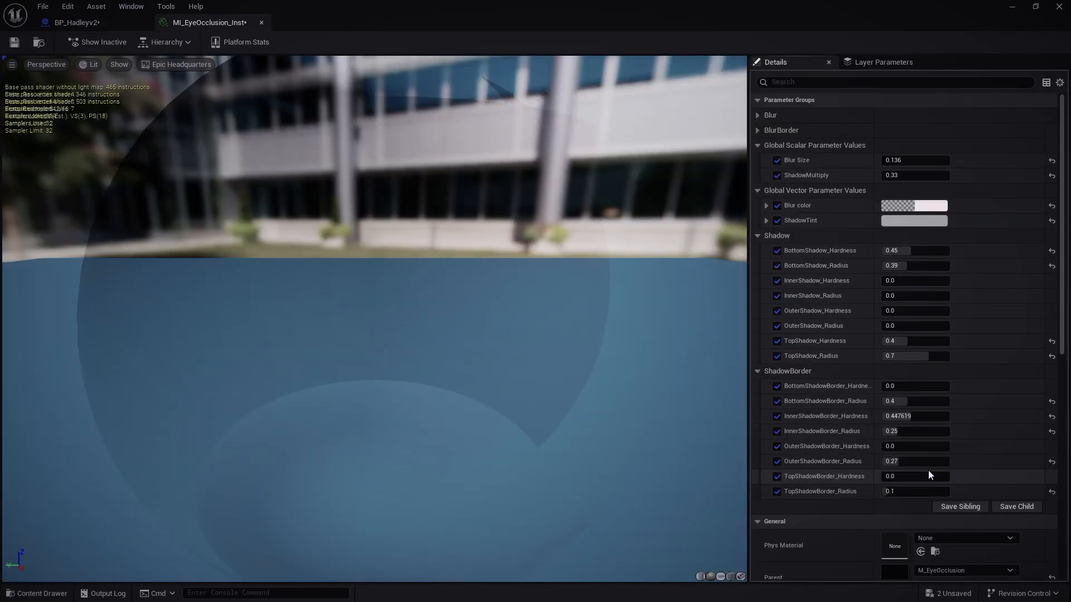
mouse_move(764, 286)
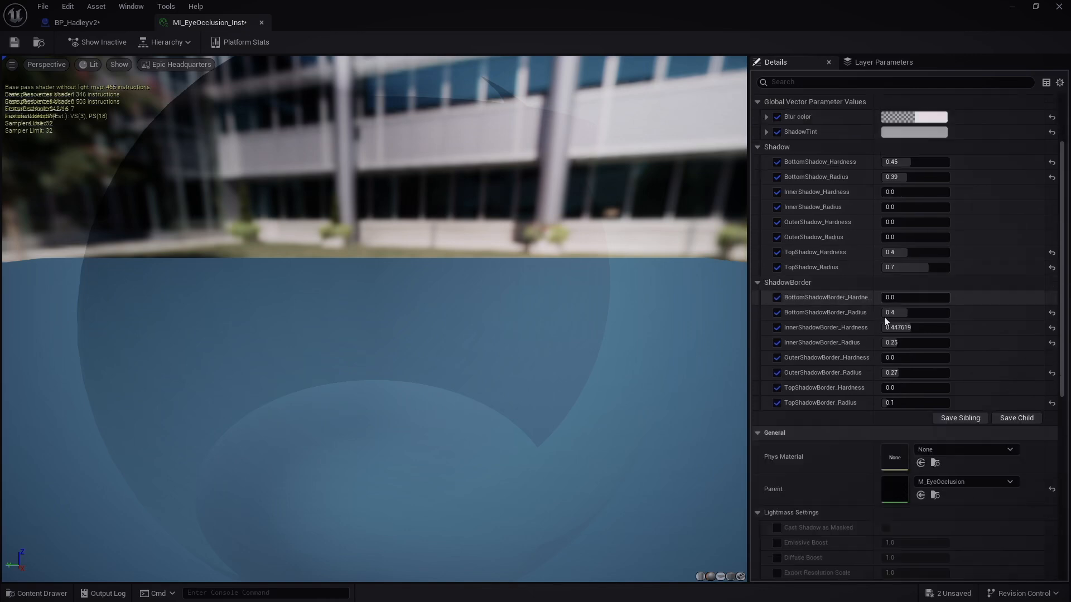
Scroll MI_EyeOcclusion_Inst's Details down to General > Parent showing M_EyeOcclusion.
scroll("down", 3)
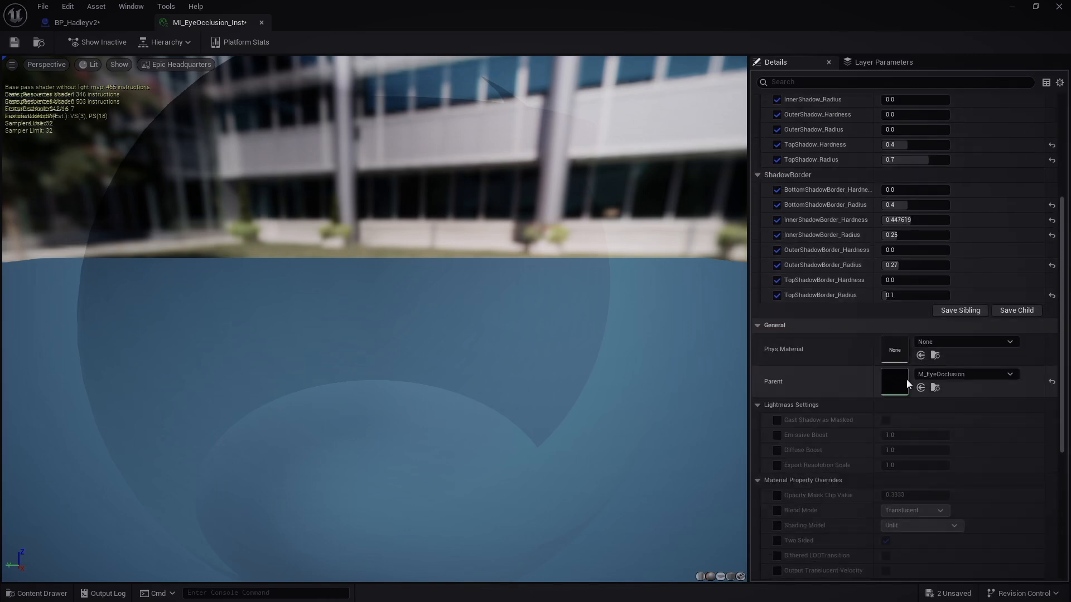
mouse_move(957, 374)
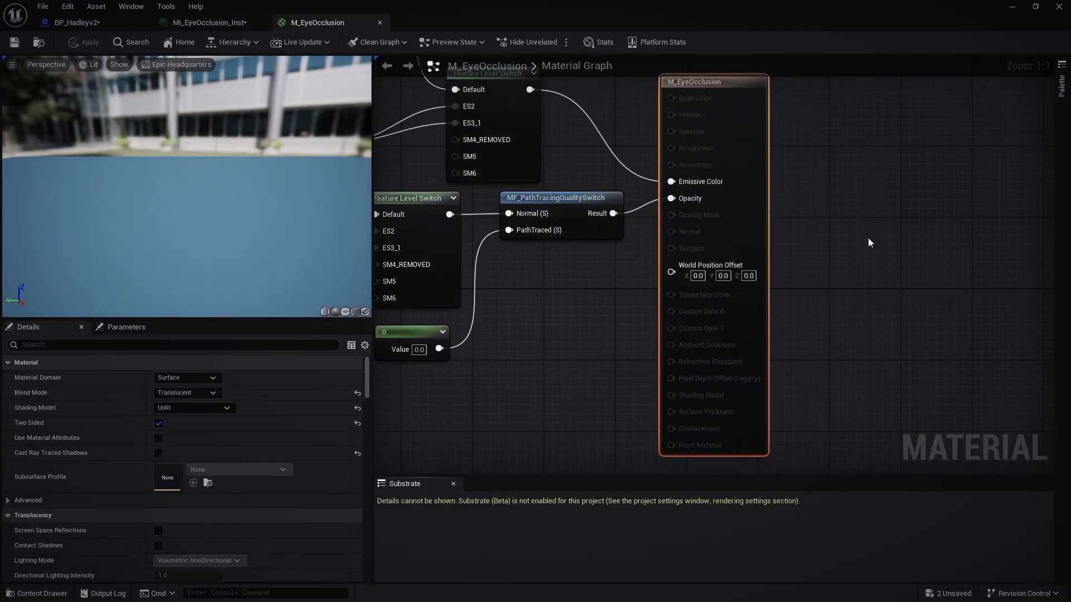
Bring the MF_PathTracingQualitySwitch node feeding Opacity into view in the M_EyeOcclusion graph.
scroll("down", 3)
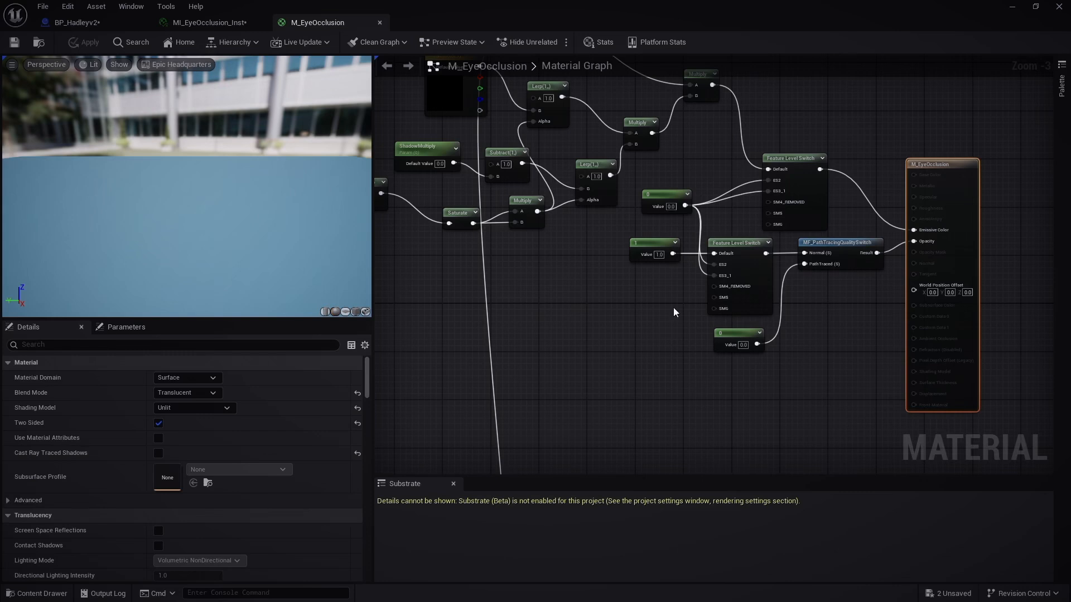
mouse_move(861, 341)
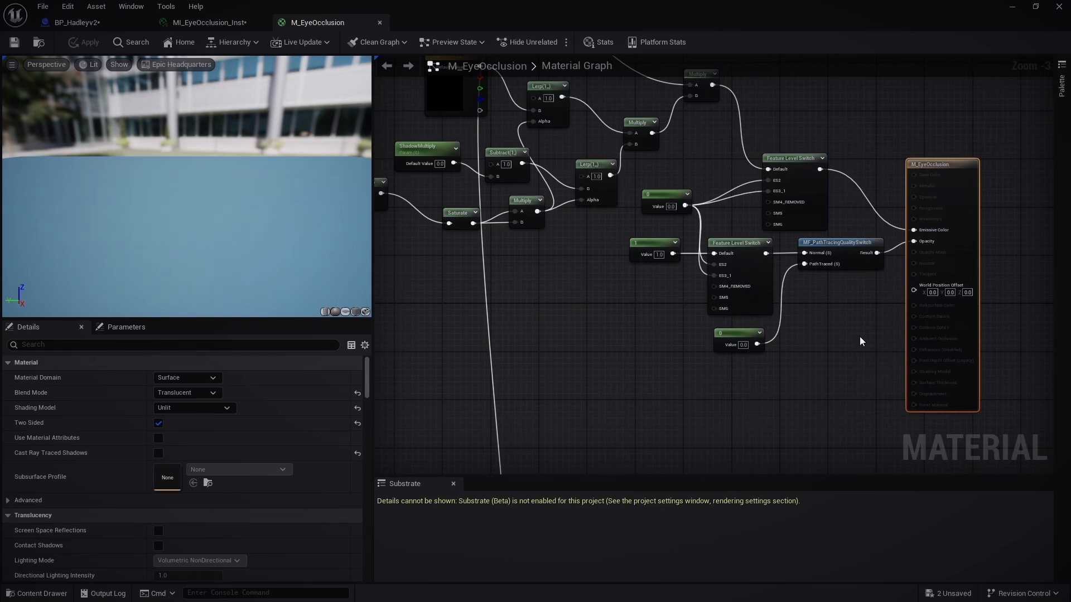
mouse_move(859, 345)
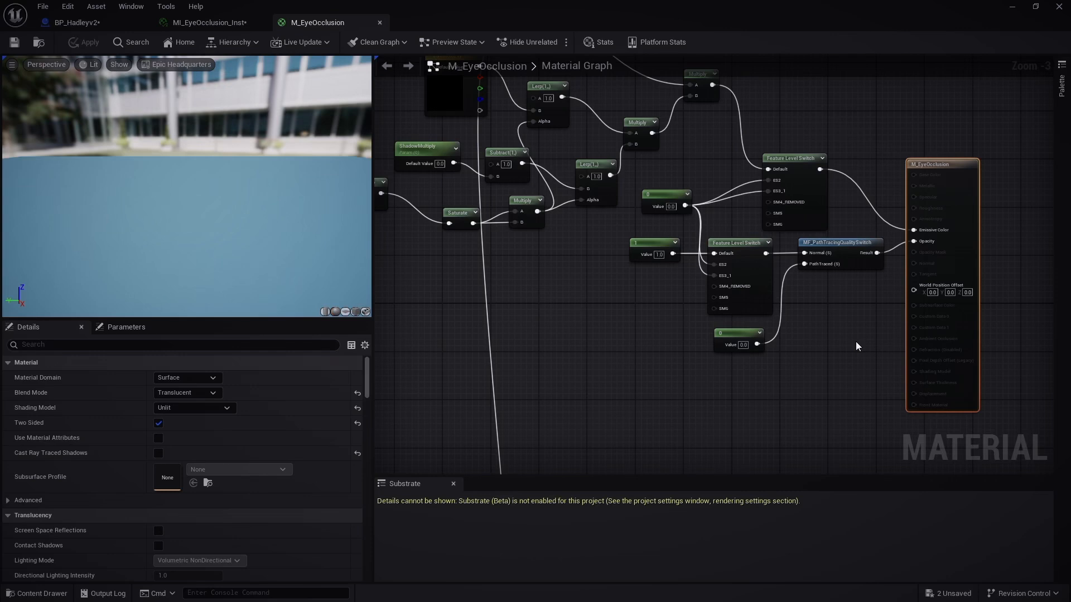
mouse_move(756, 238)
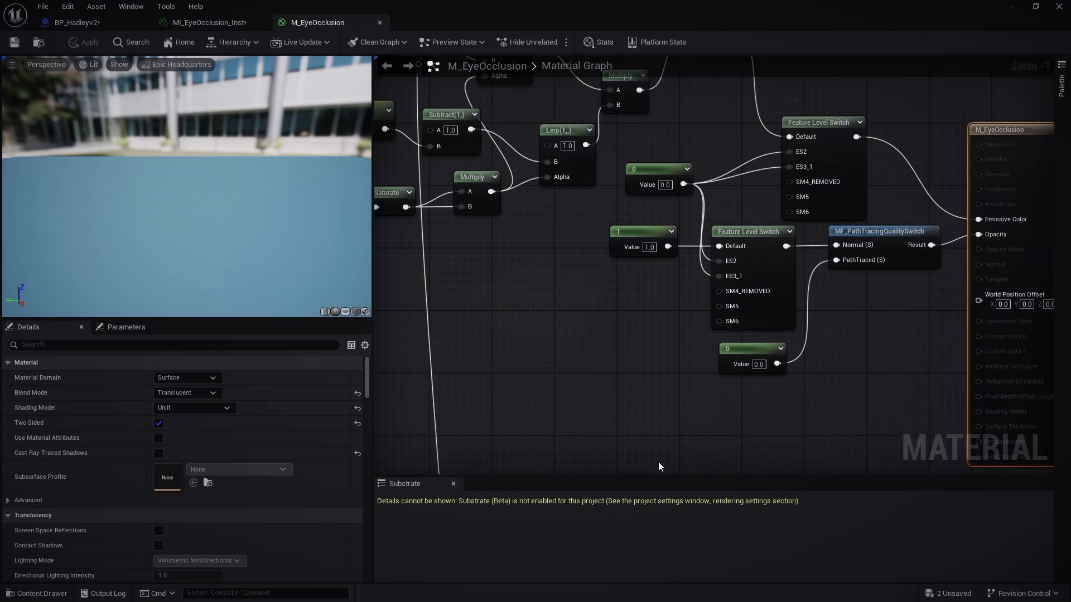
mouse_move(647, 229)
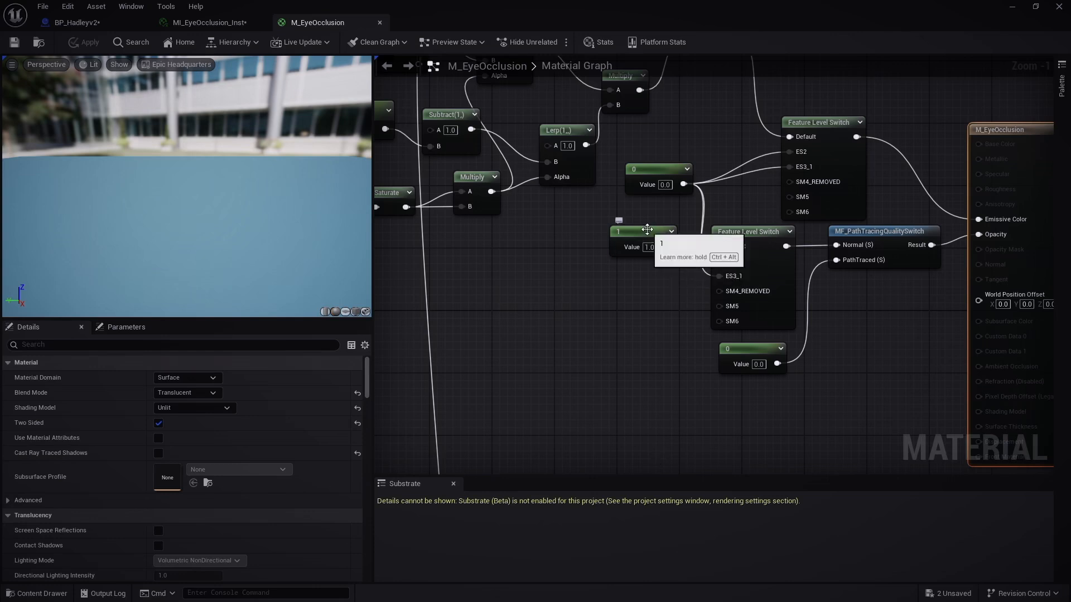
Select the Feature Level Switch node feeding the opacity branch of M_EyeOcclusion.
left_click(635, 231)
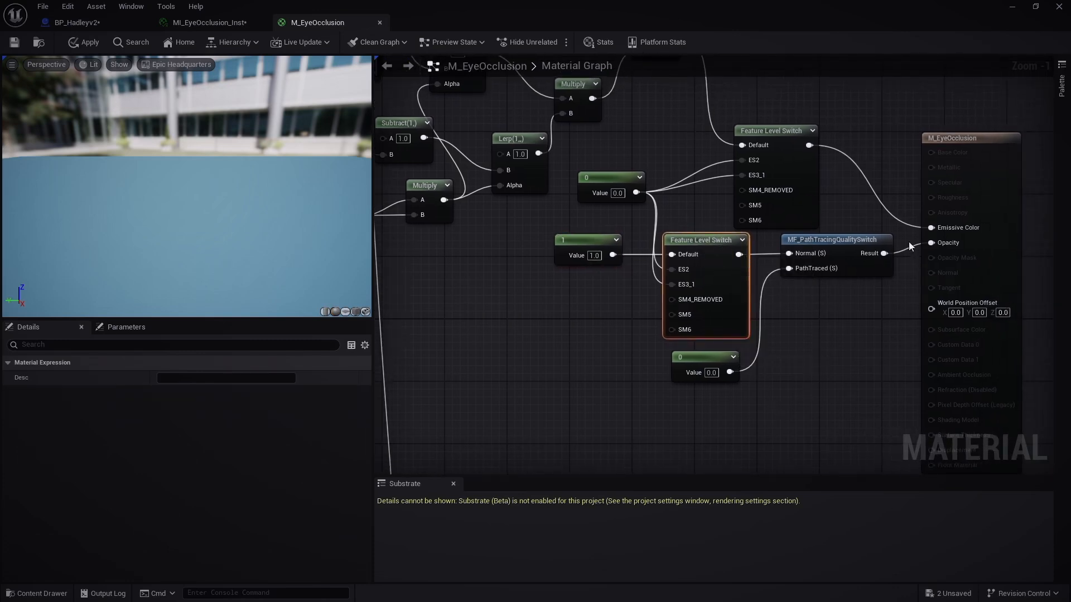
mouse_move(867, 246)
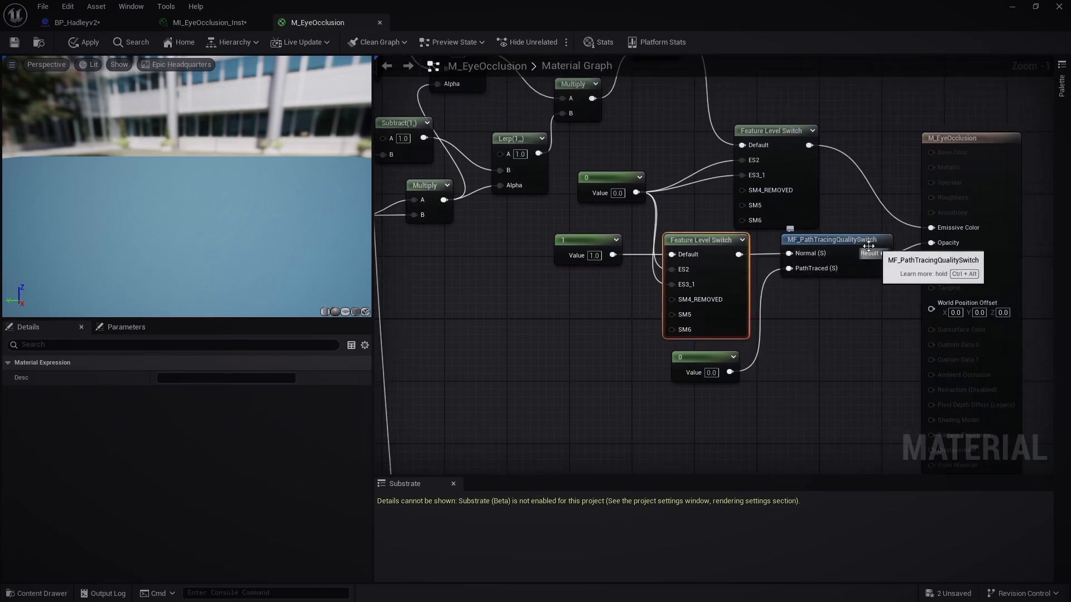
mouse_move(958, 246)
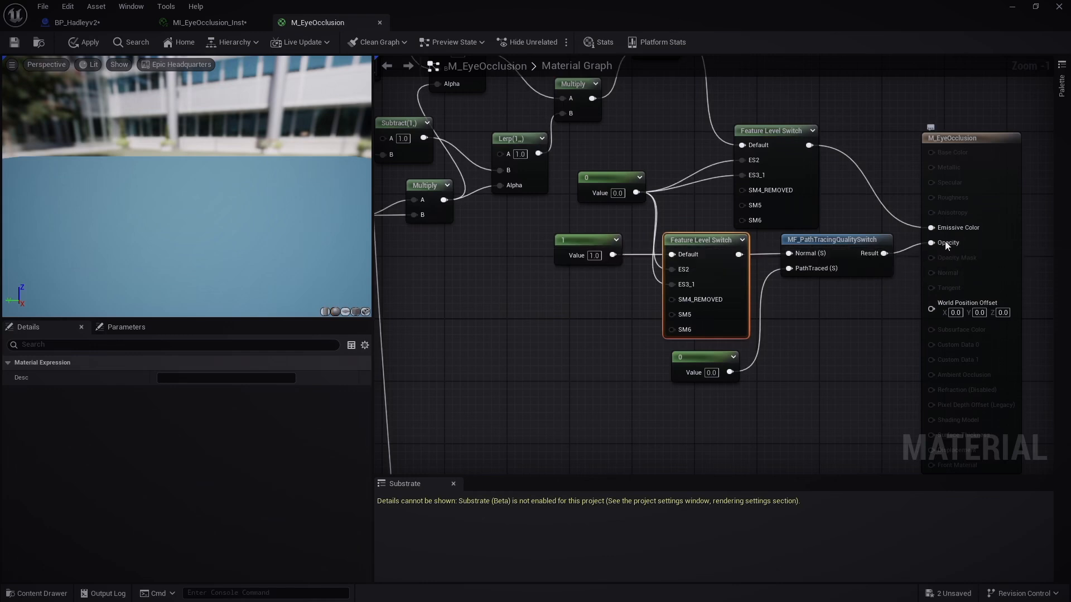
mouse_move(702, 372)
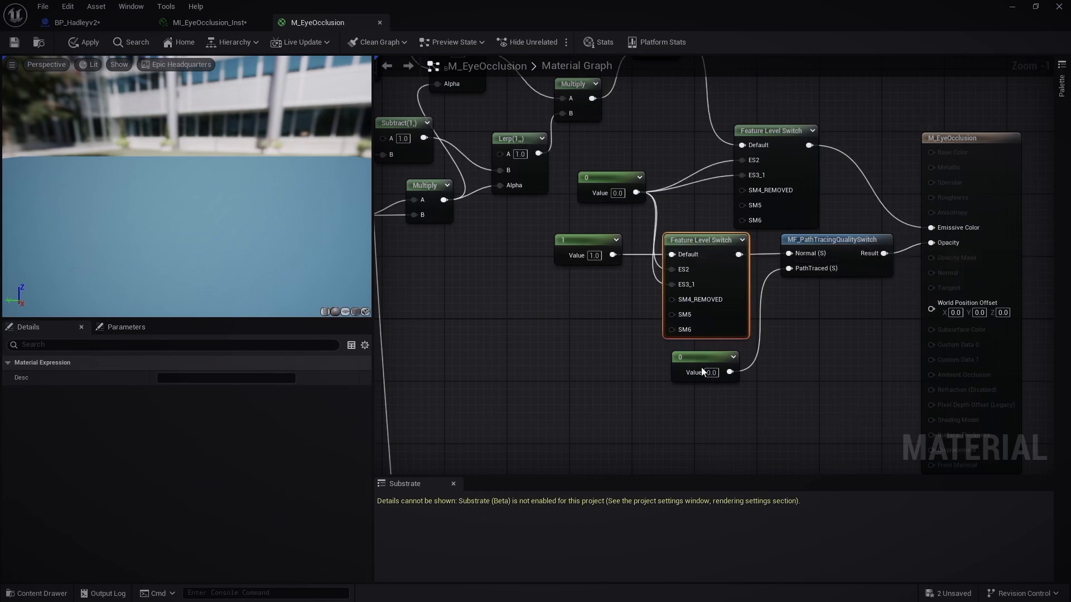
mouse_move(712, 372)
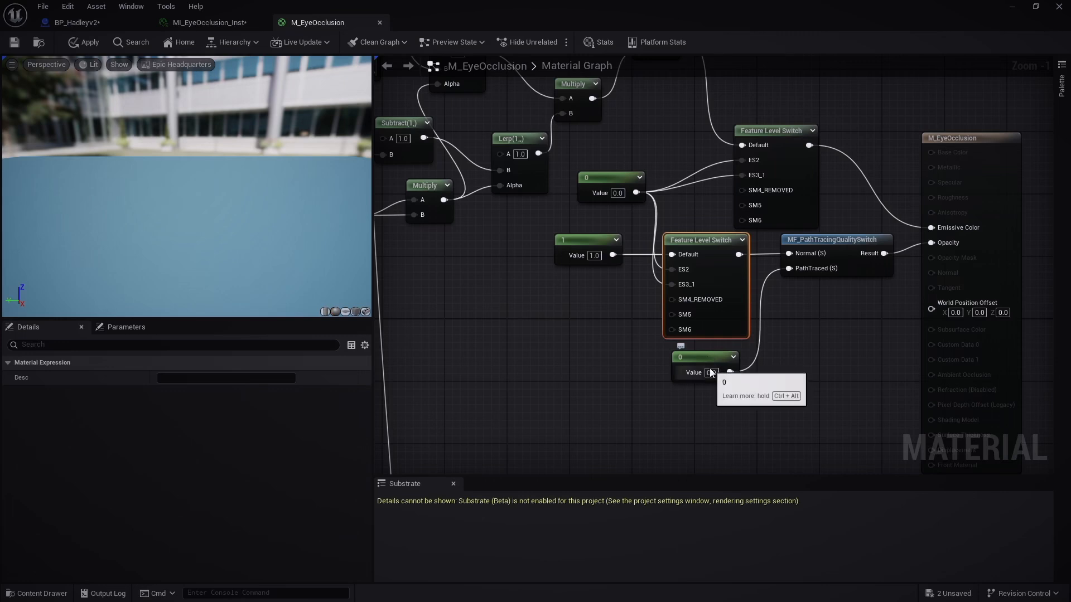
mouse_move(836, 256)
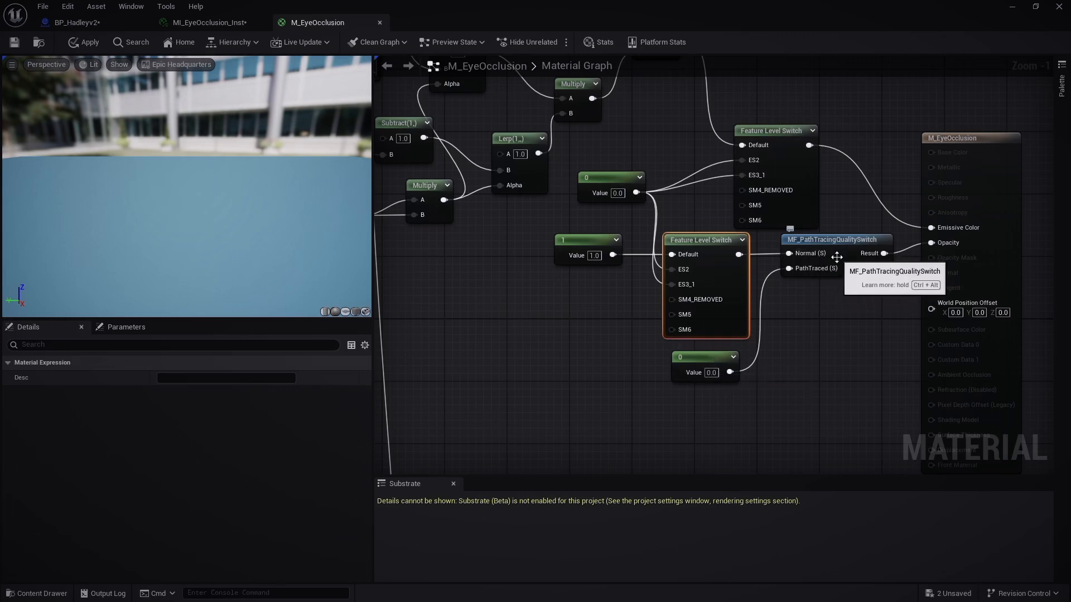
mouse_move(828, 246)
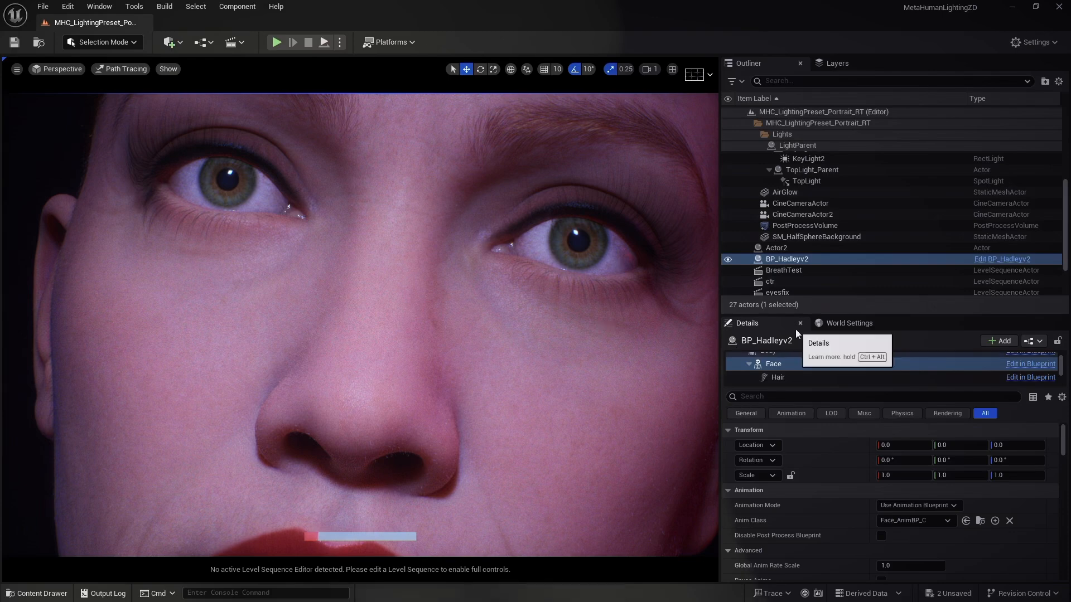
mouse_move(798, 331)
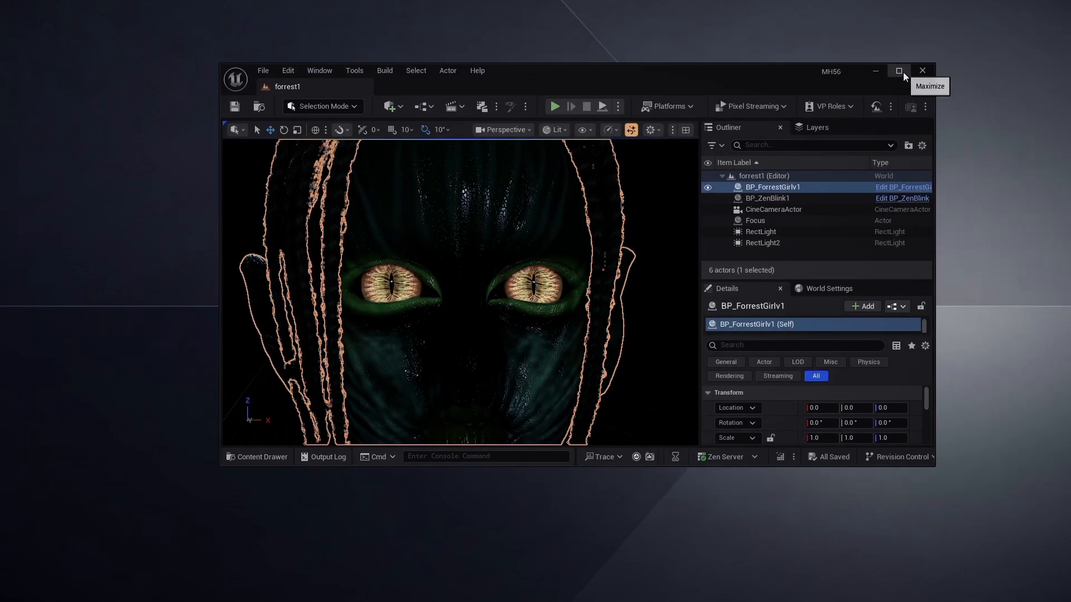
Maximize the forrest1 editor window and bring up the viewport's Lit view mode list.
left_click(899, 72)
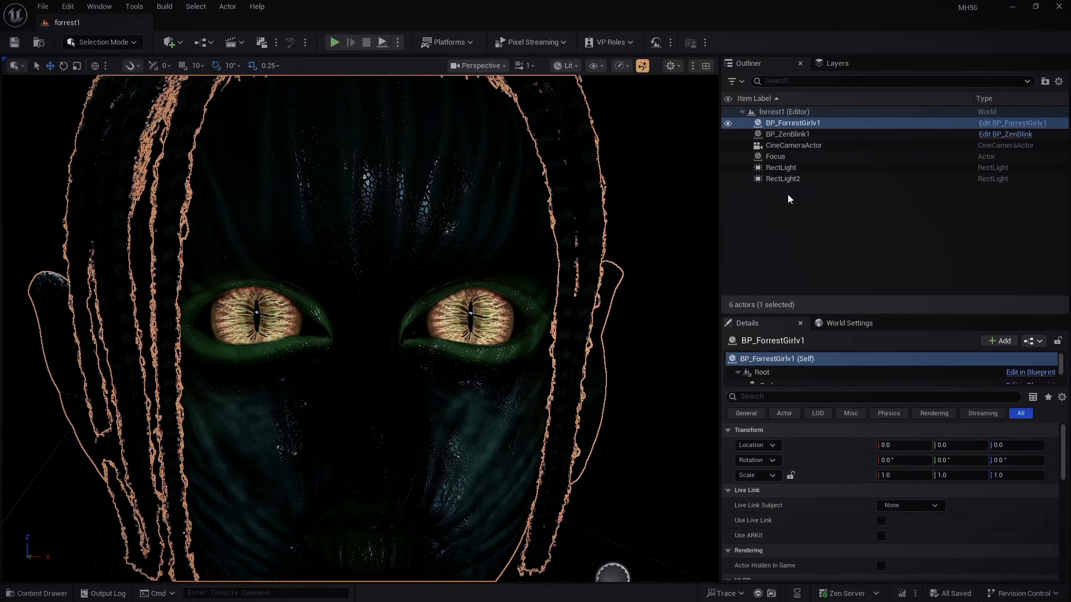
mouse_move(564, 66)
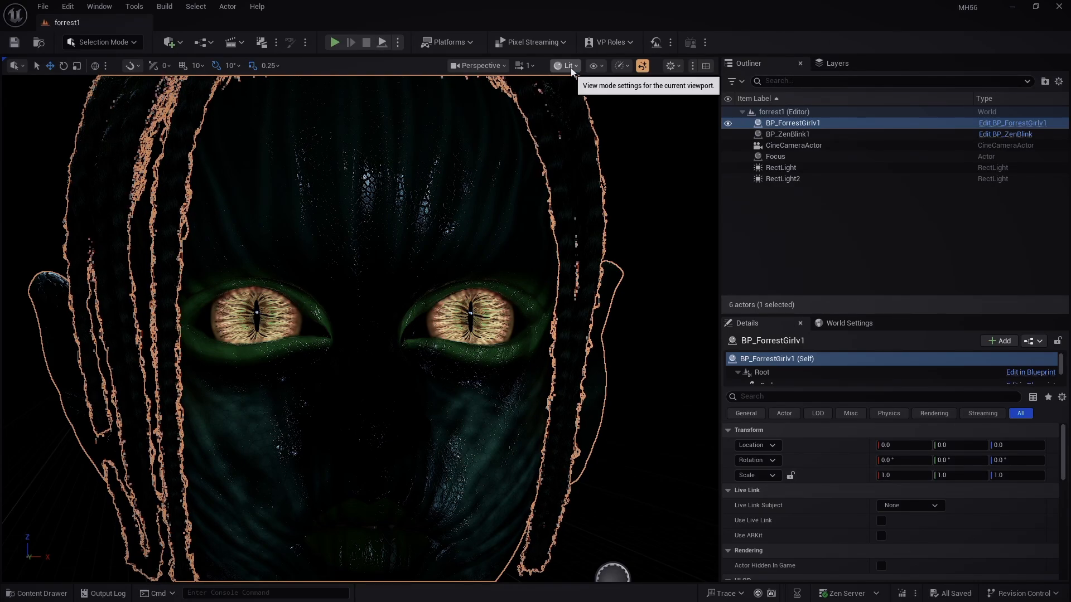
left_click(567, 65)
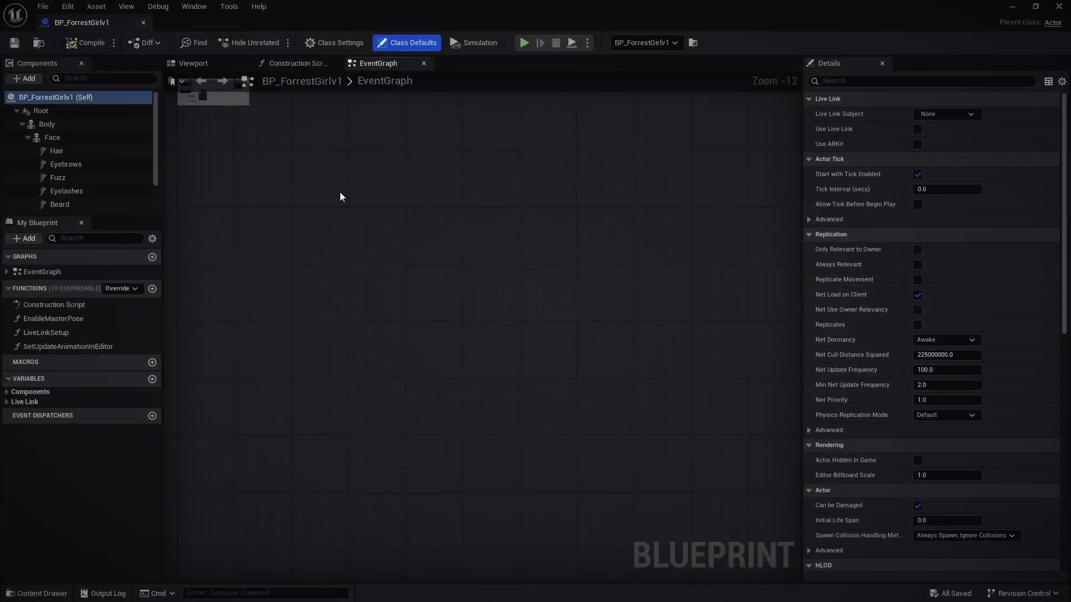
Scroll through the Face component's Materials list, including MI_ZEyePreset57 and eyeshell_shader_shader slots.
left_click(52, 137)
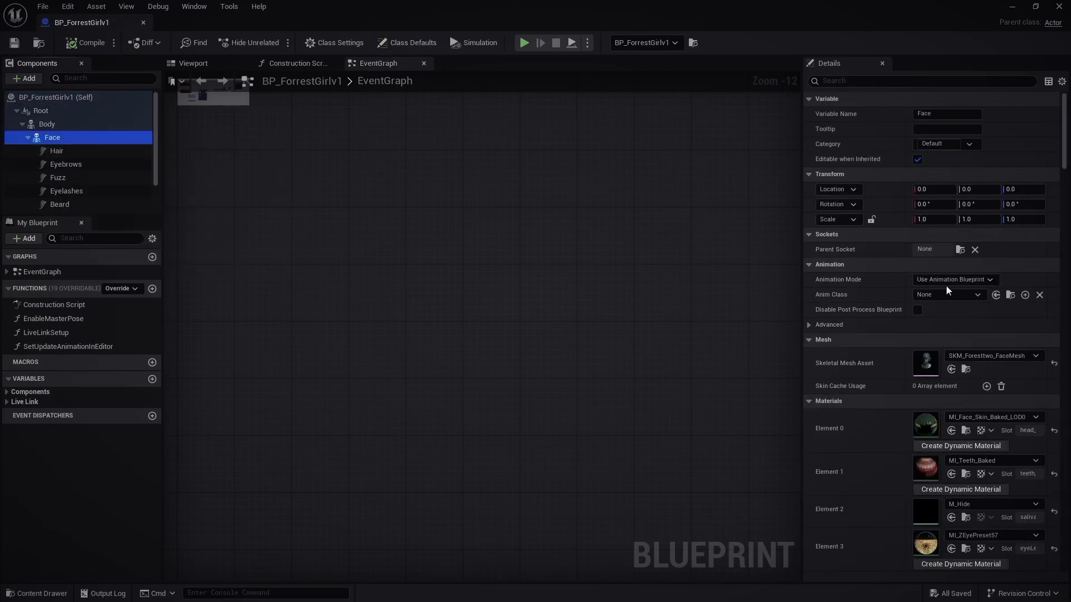
scroll("down", 3)
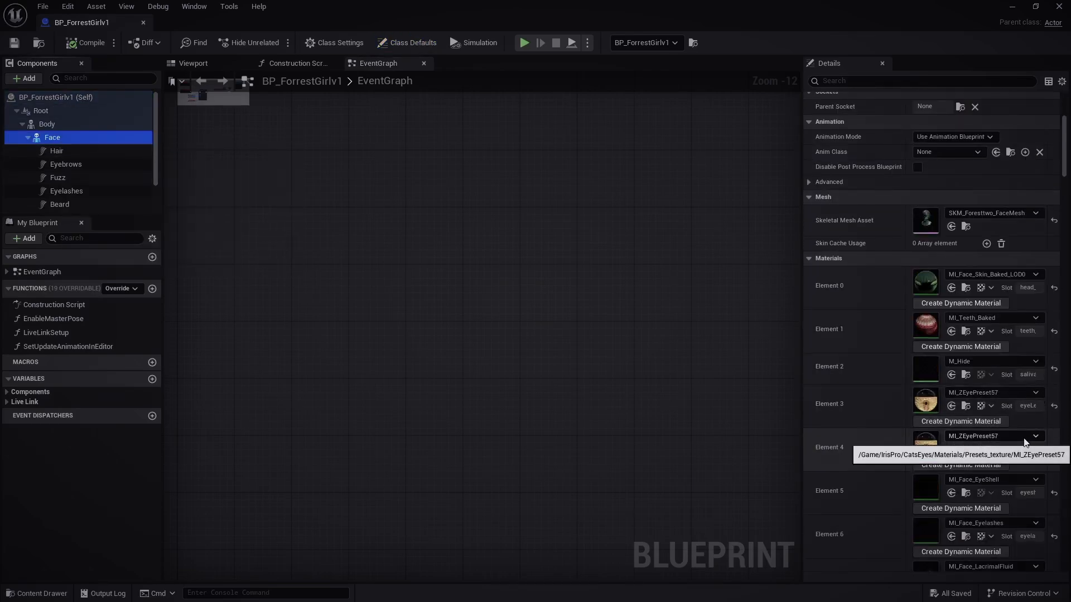
scroll("down", 3)
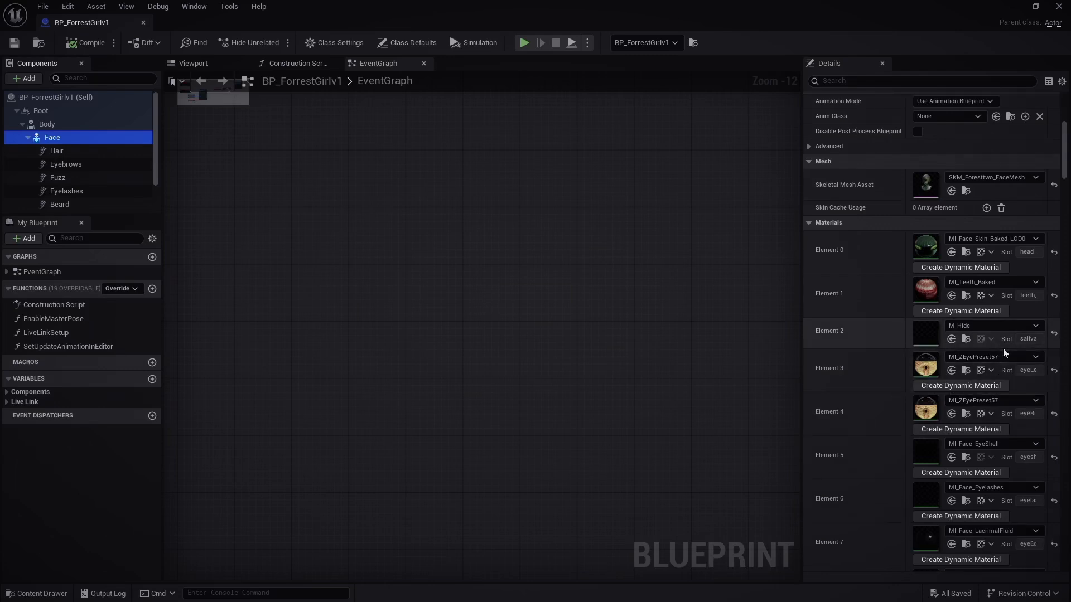
scroll("down", 3)
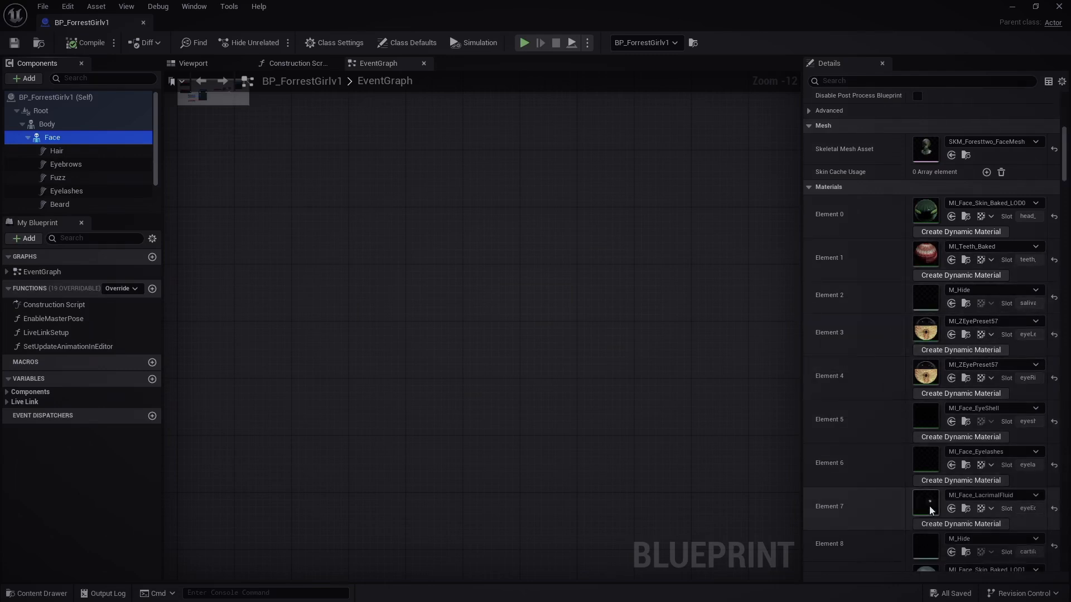
scroll("down", 3)
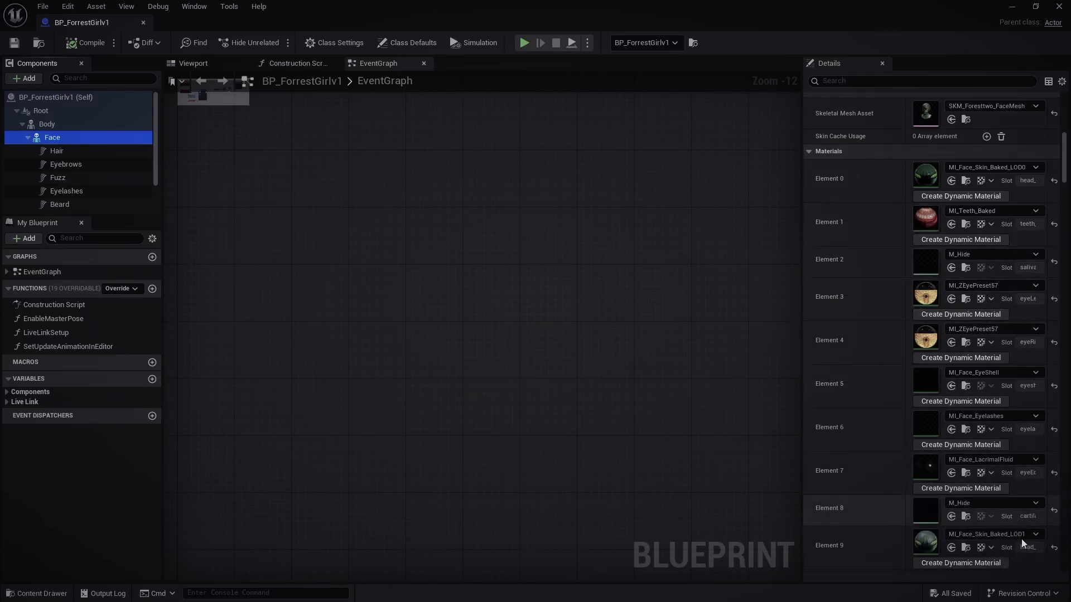
scroll("down", 3)
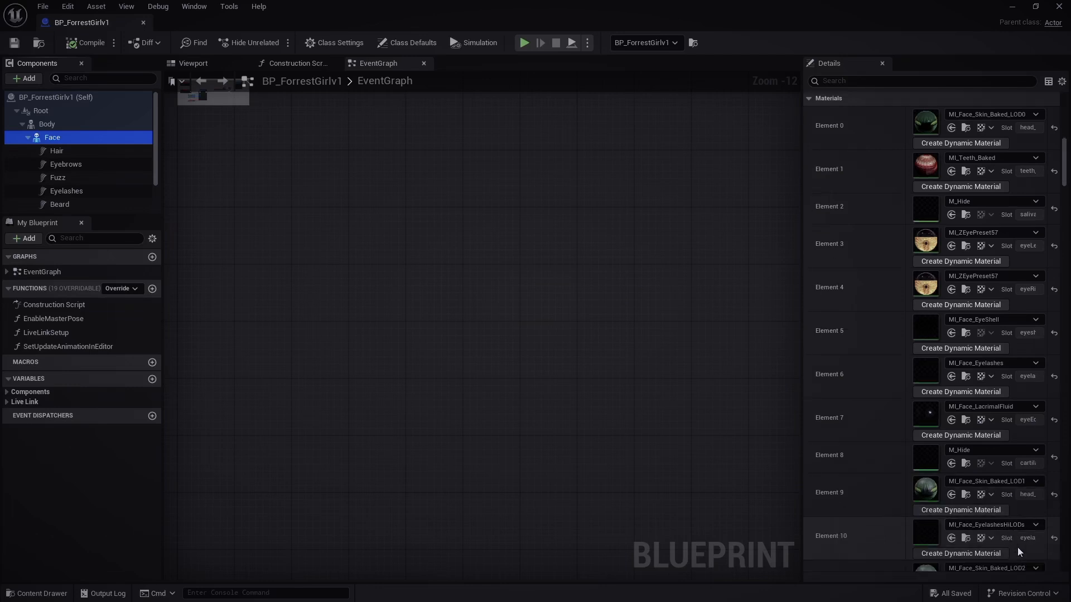
scroll("down", 3)
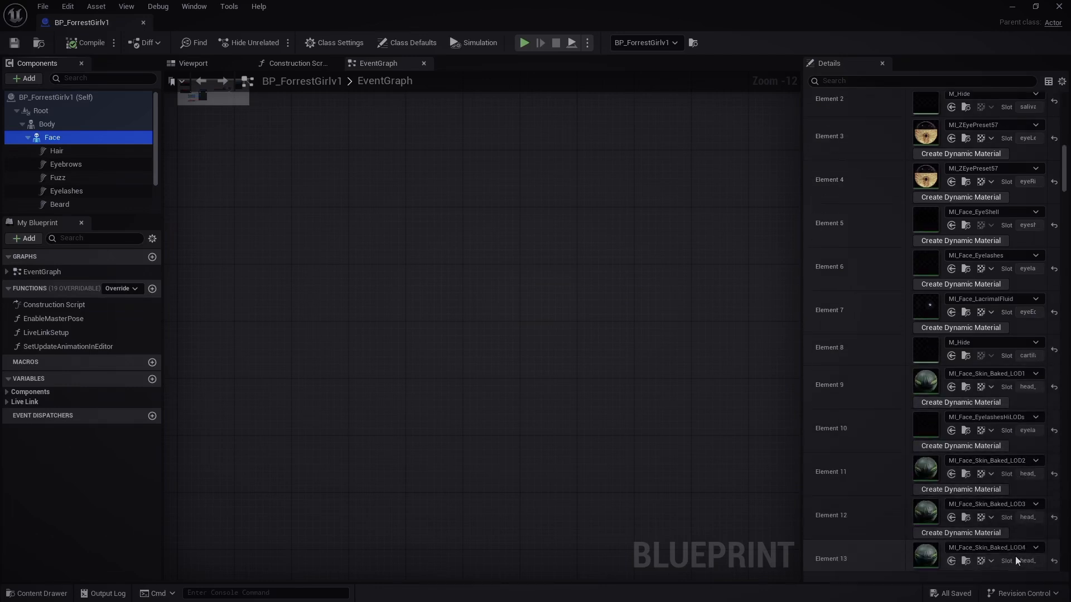
scroll("down", 3)
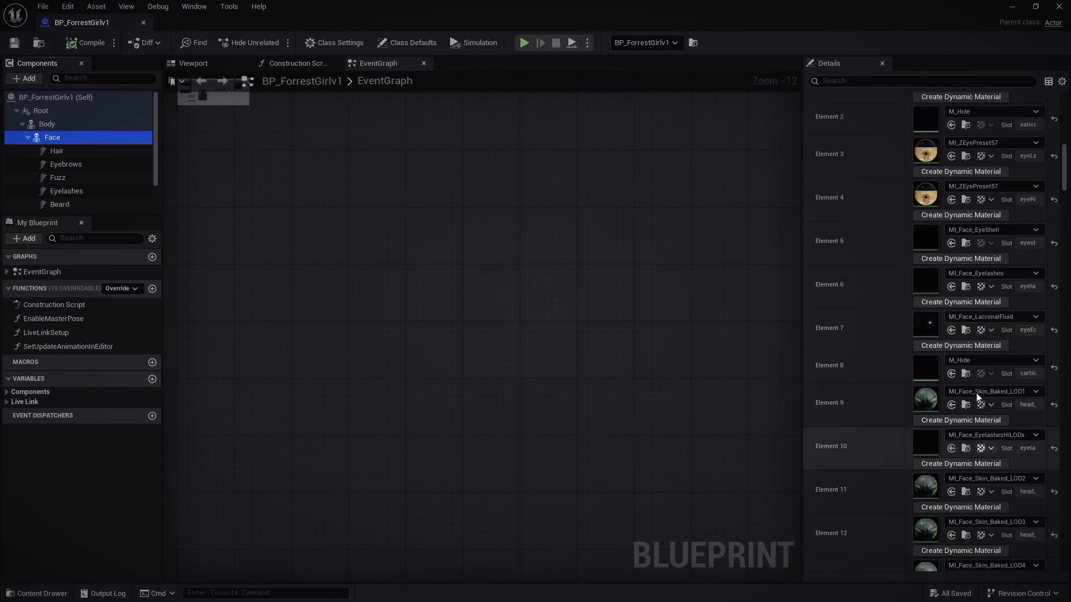
mouse_move(953, 373)
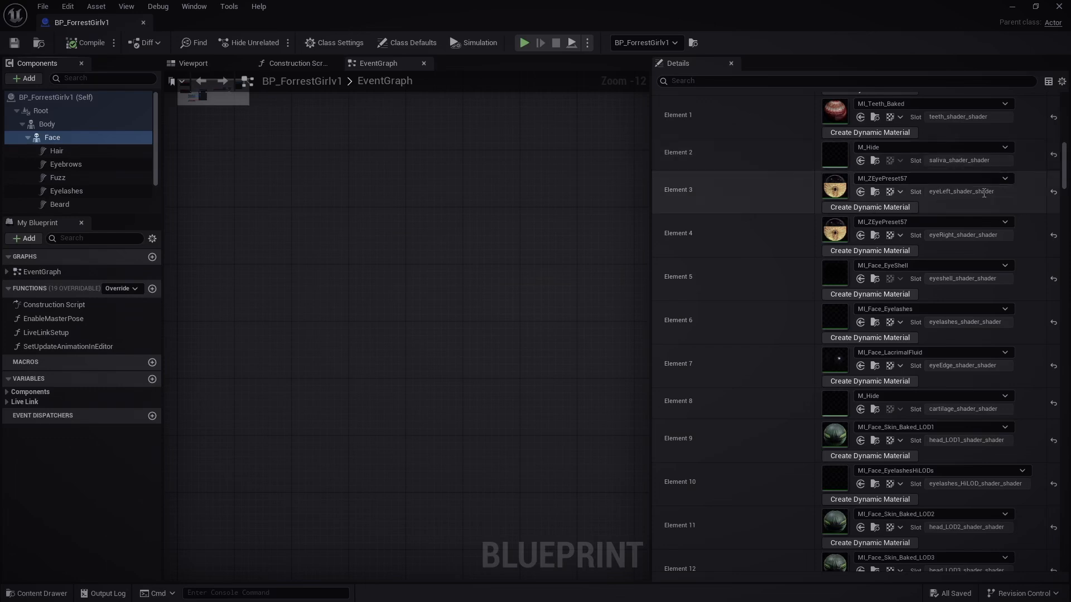
mouse_move(927, 290)
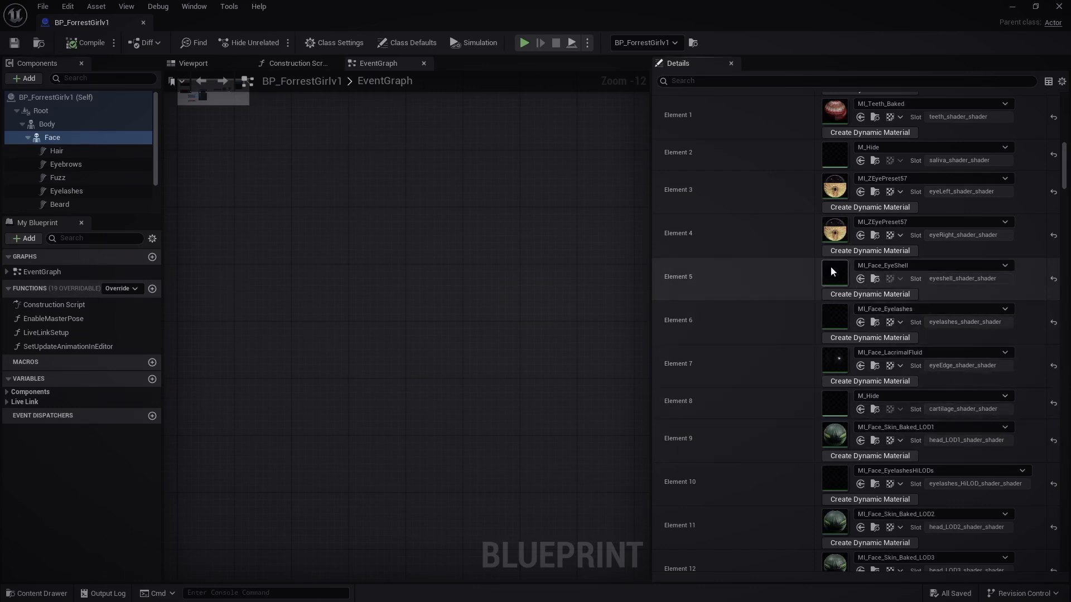
From MI_Face_EyeShell reach its parent MI_eye_occlusion_unified and expand its ShadowBorder and Shadow parameters.
double_click(834, 272)
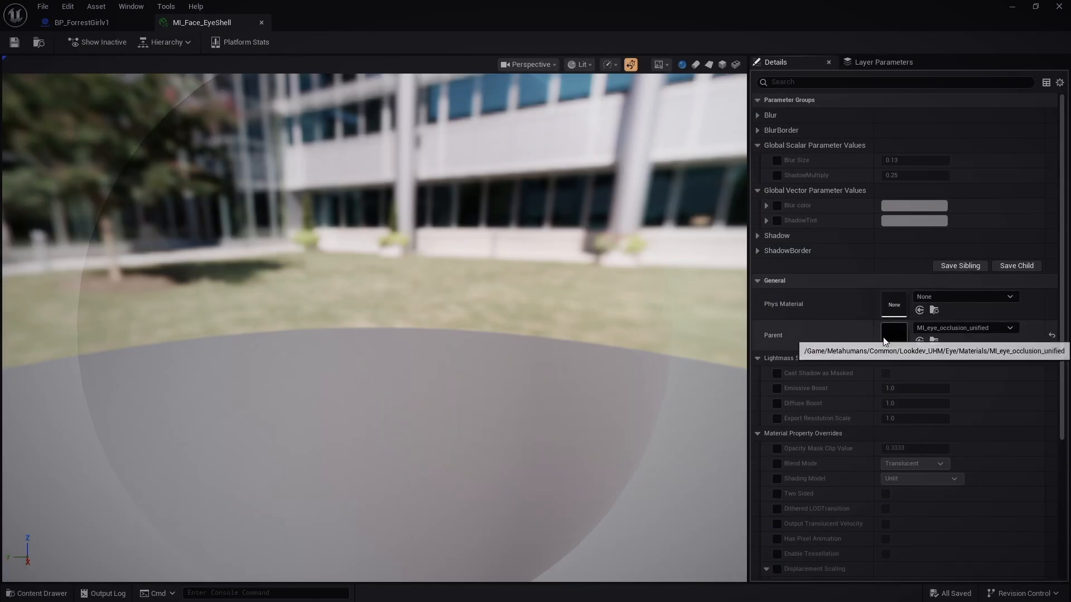
mouse_move(894, 343)
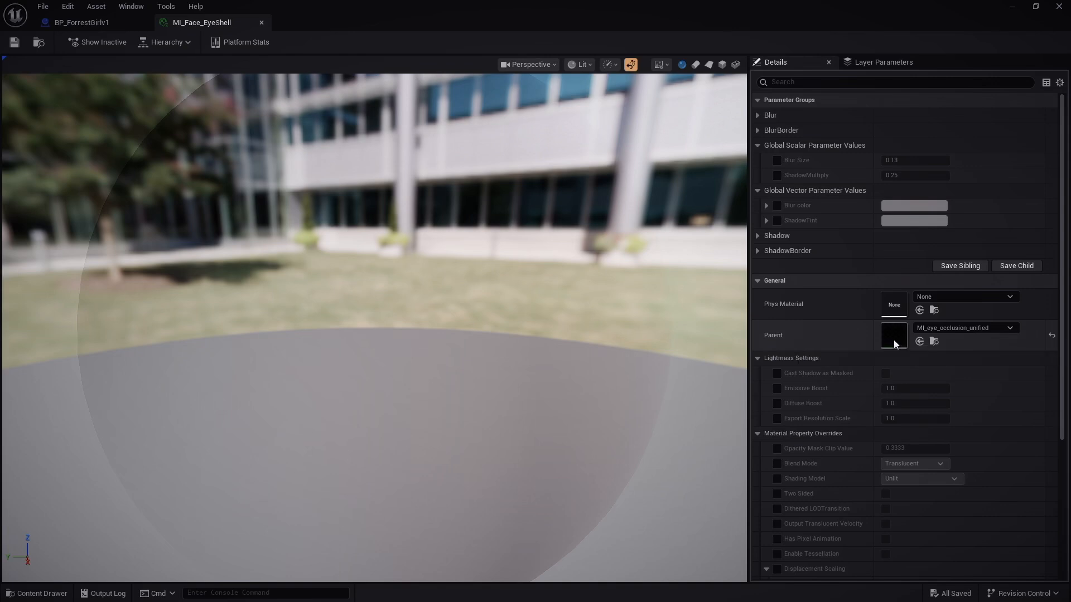
double_click(894, 334)
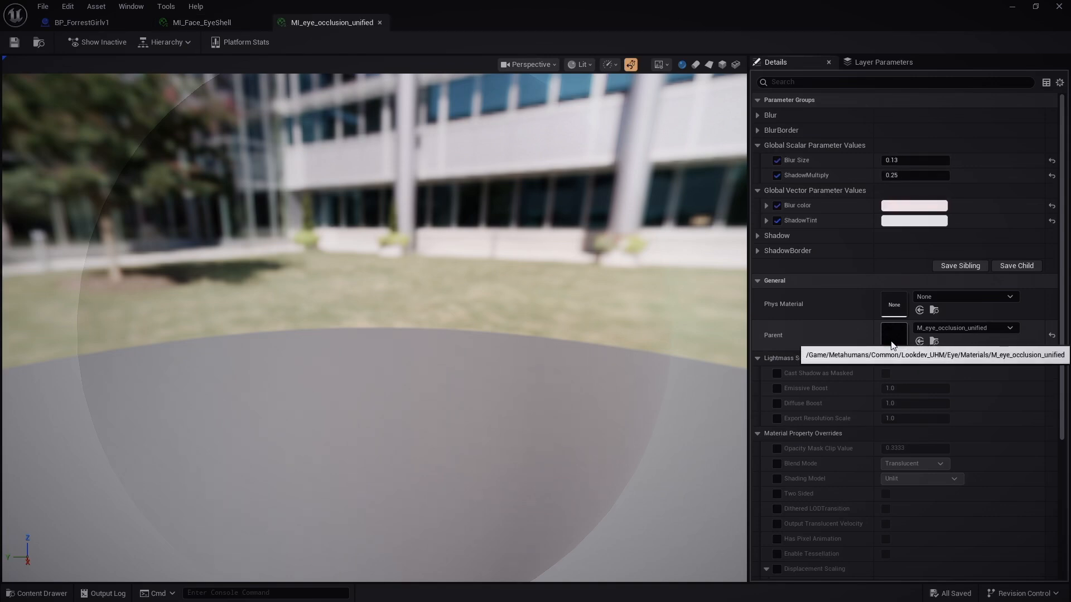
left_click(757, 250)
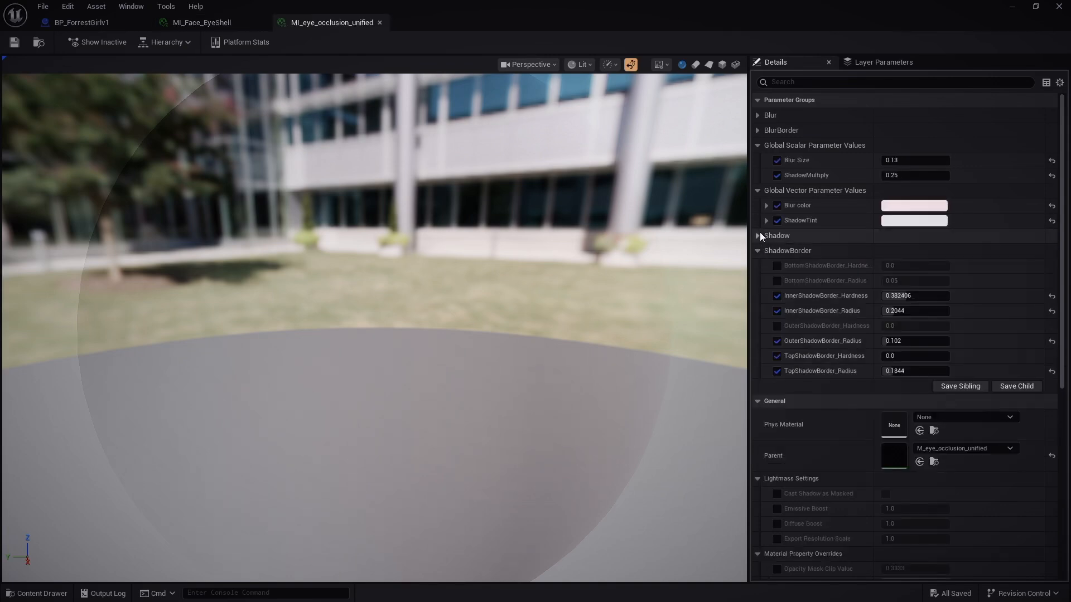
left_click(758, 235)
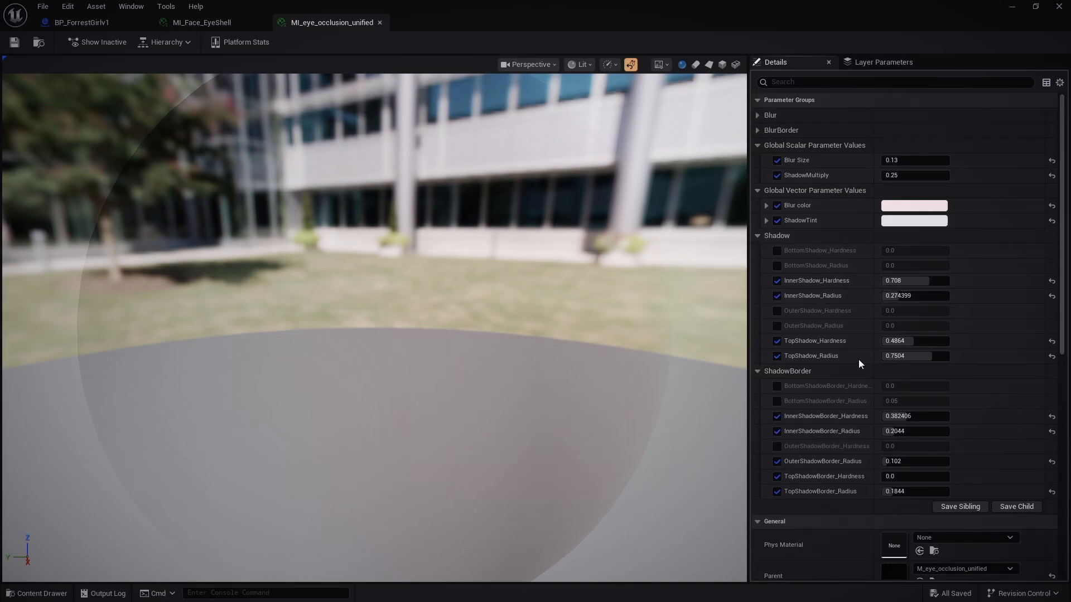
scroll("down", 3)
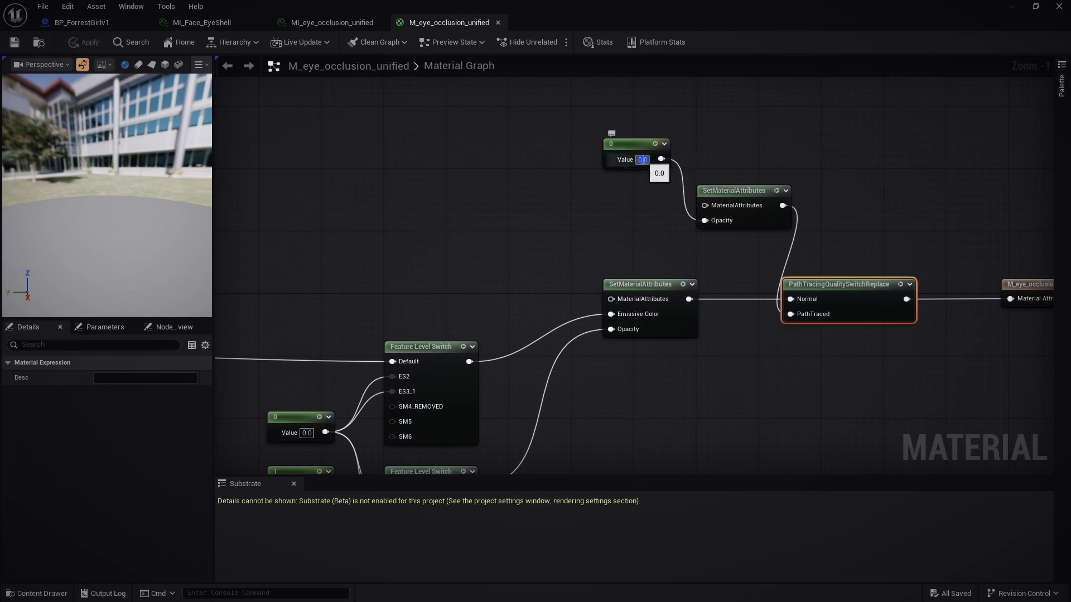
Set the path-traced opacity constant to 1.0 and apply it to M_eye_occlusion_unified.
type("1.0")
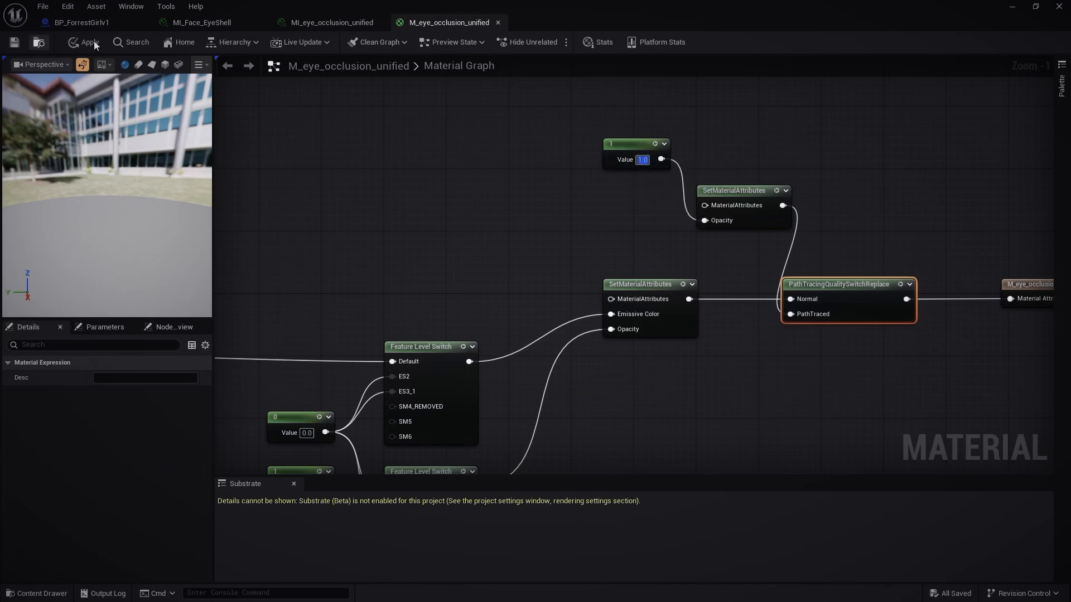
left_click(89, 42)
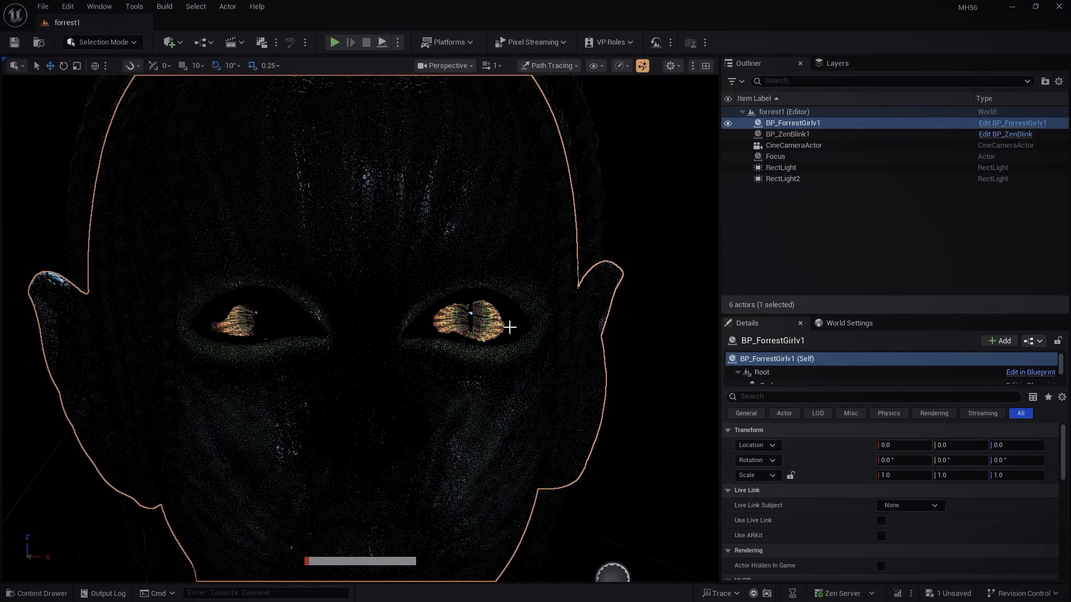
mouse_move(540, 194)
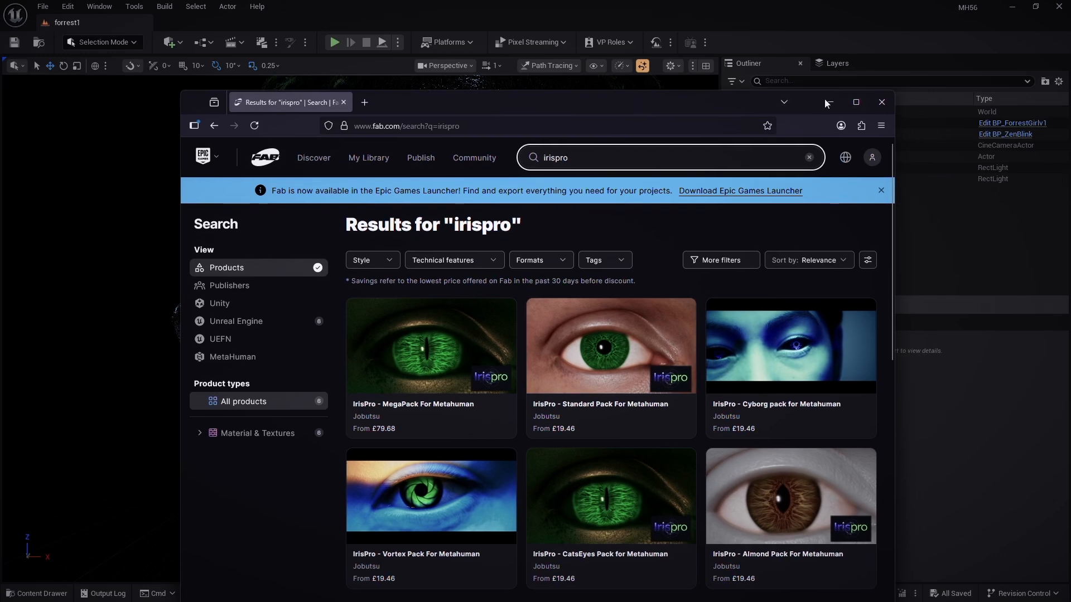
Maximize the browser so the Fab 'irispro' results show all six IrisPro eye packs.
left_click(855, 102)
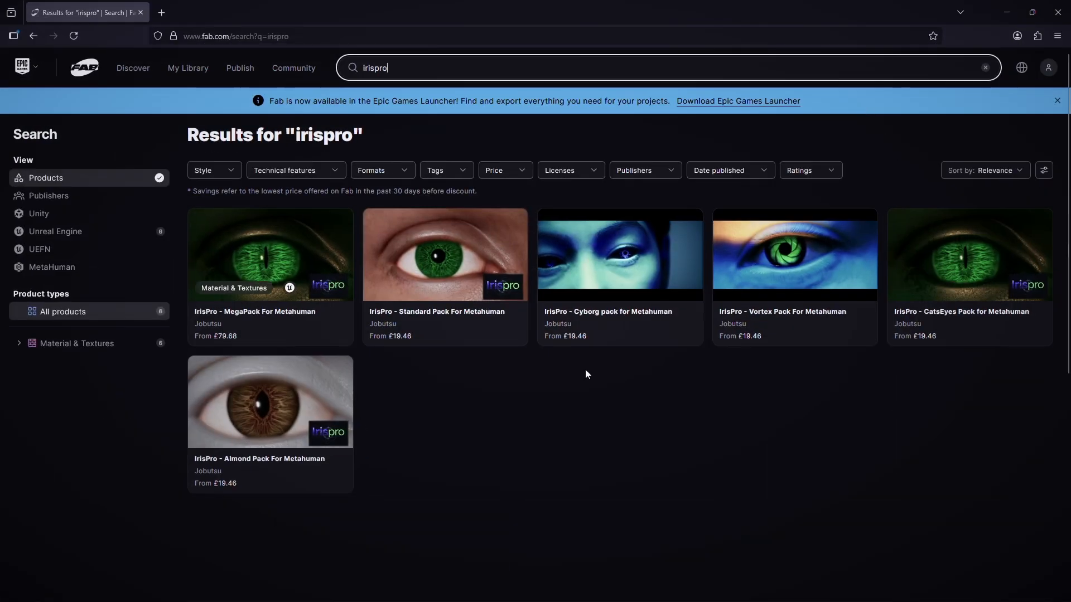
mouse_move(889, 482)
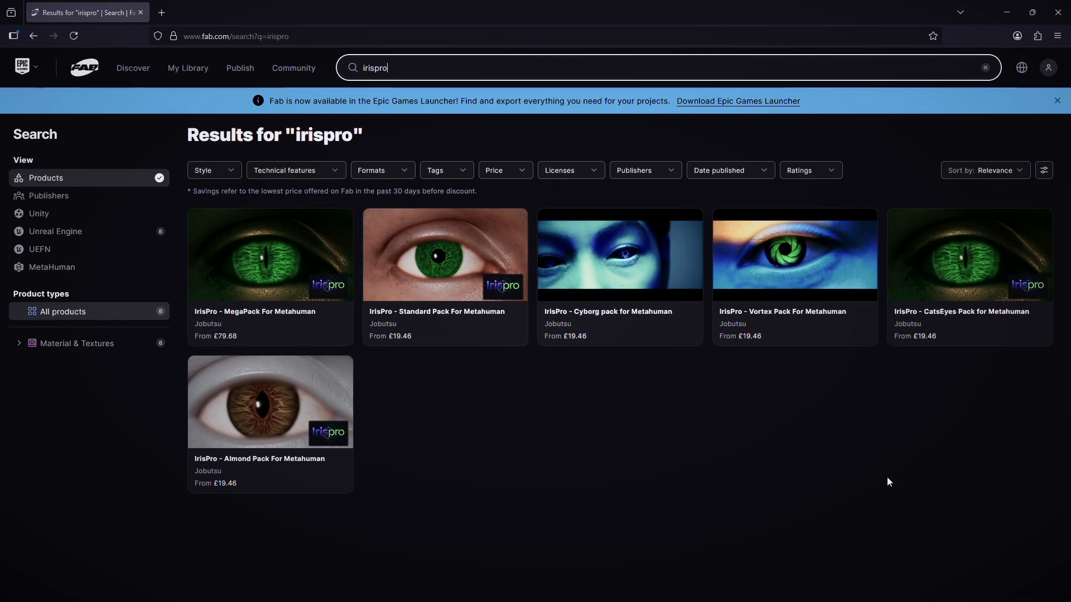
mouse_move(954, 398)
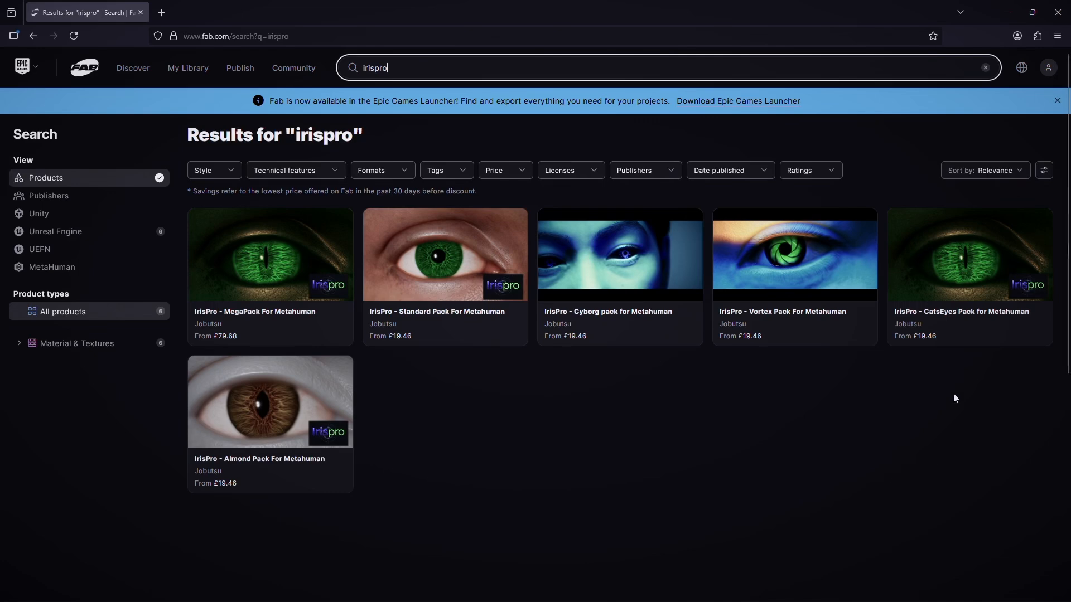
mouse_move(640, 413)
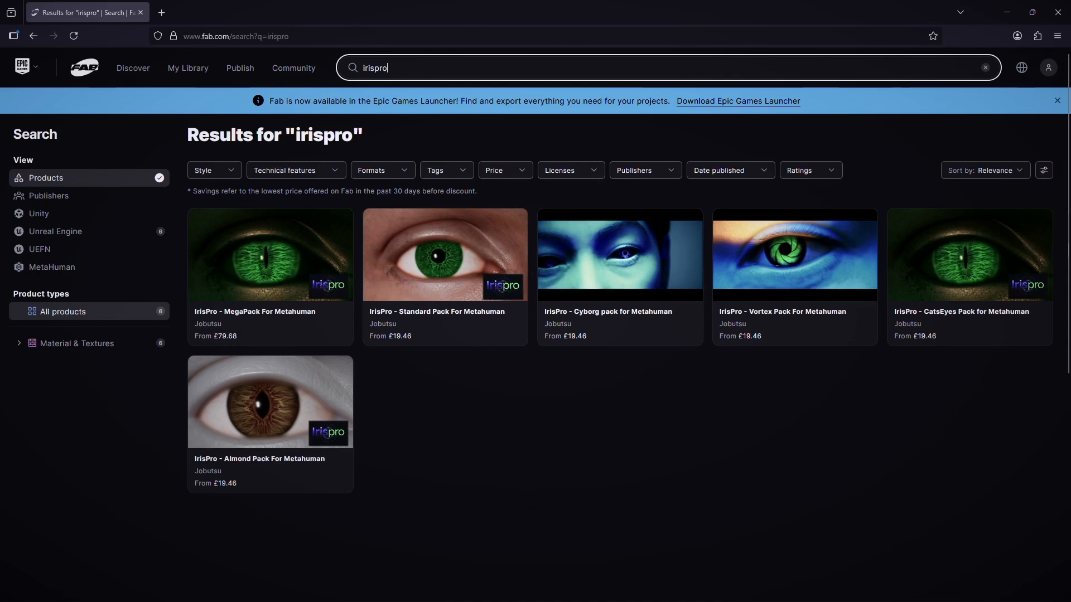
mouse_move(218, 386)
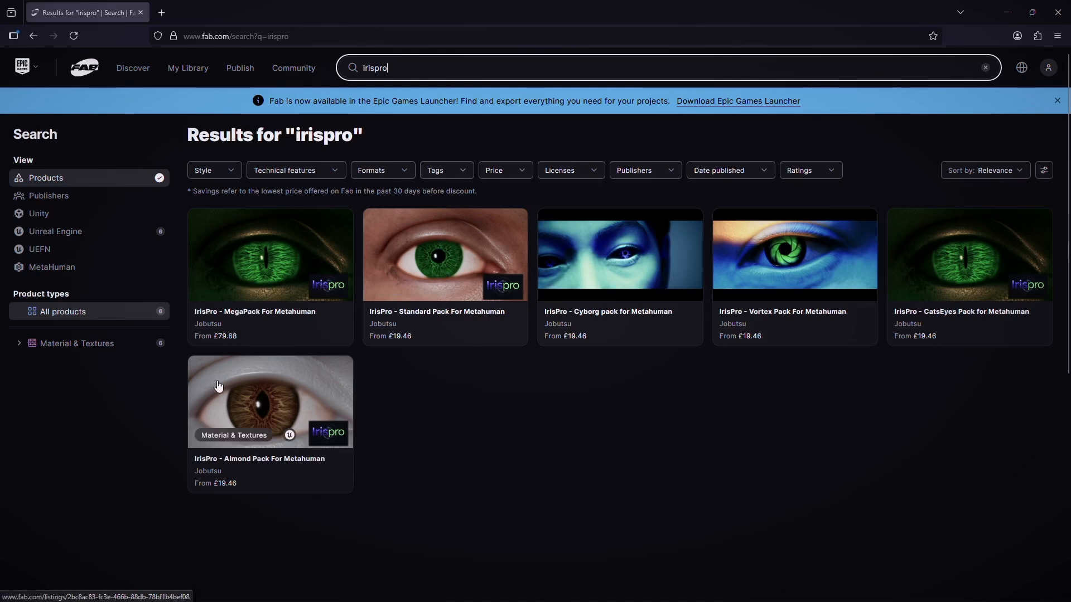
left_click(444, 255)
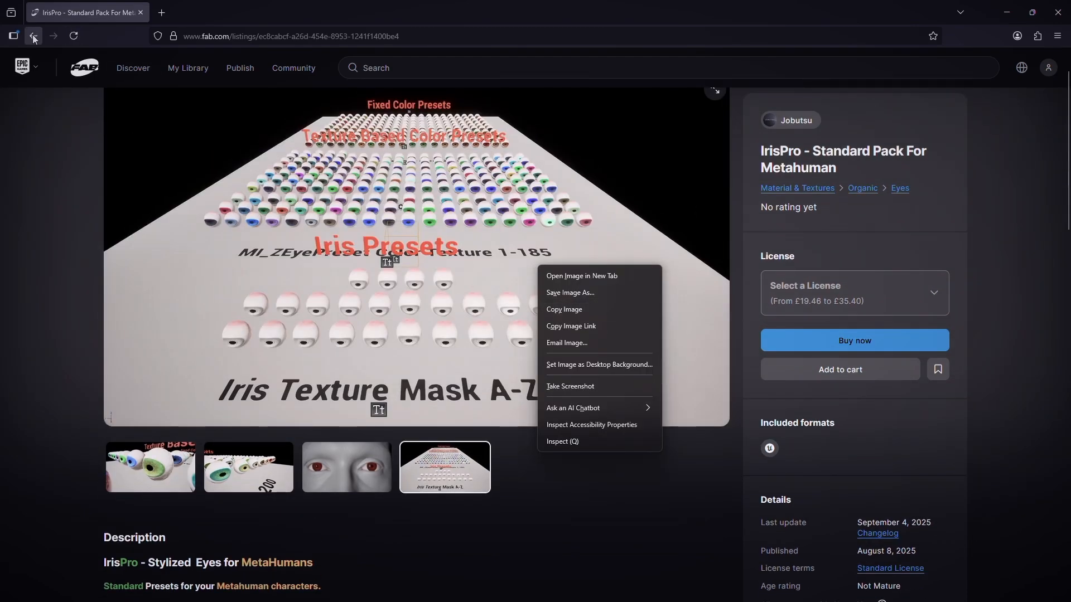
left_click(33, 36)
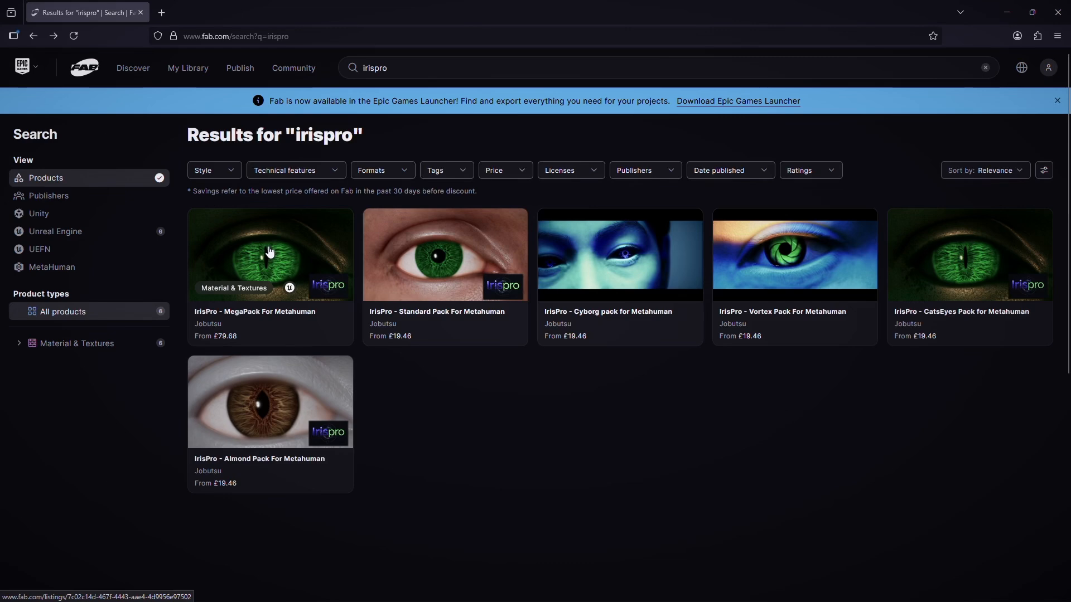
Browse the MegaPack listing's gallery from red-eyed face previews through eyeball presets to the Fixed Color Presets image.
left_click(270, 254)
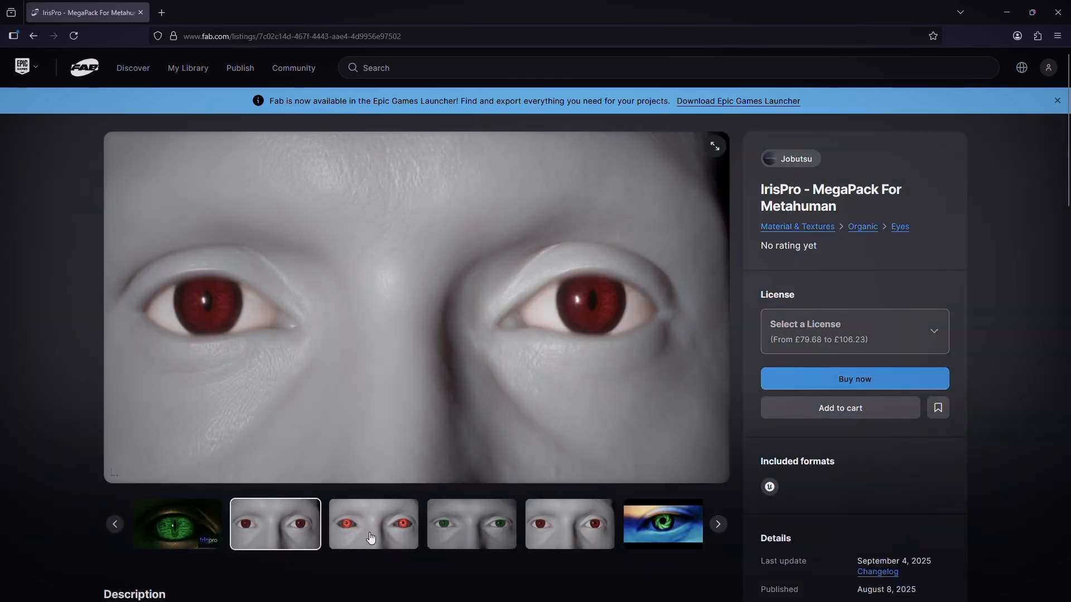
left_click(568, 525)
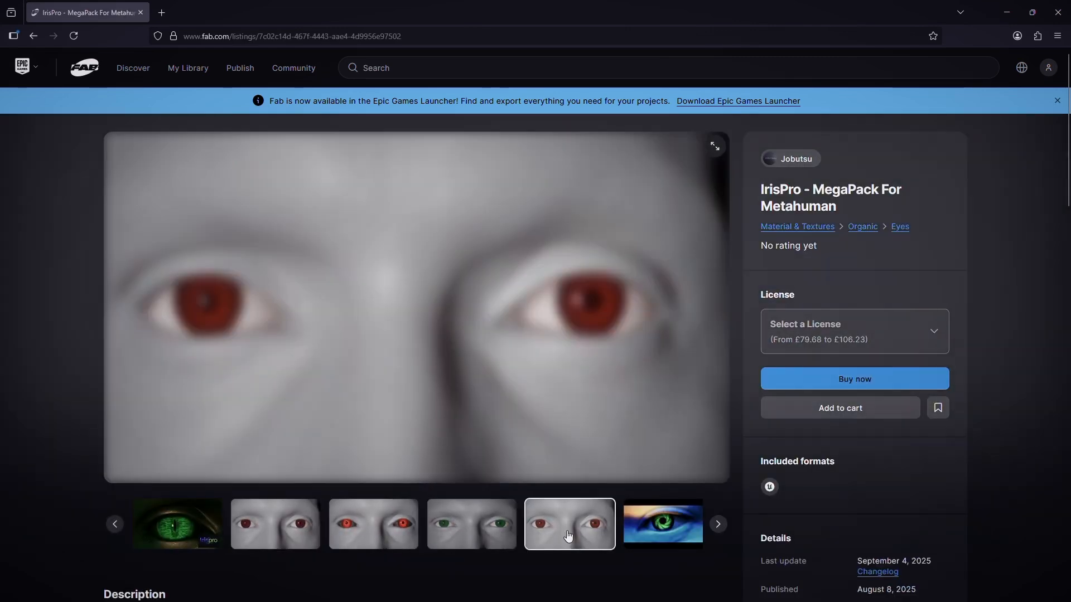
left_click(718, 524)
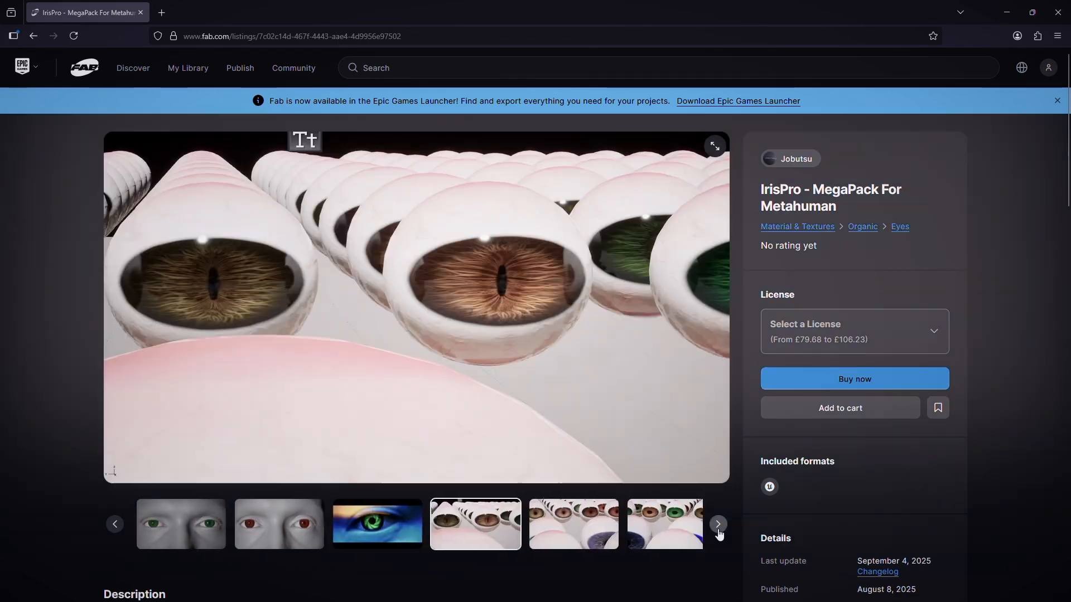
left_click(718, 524)
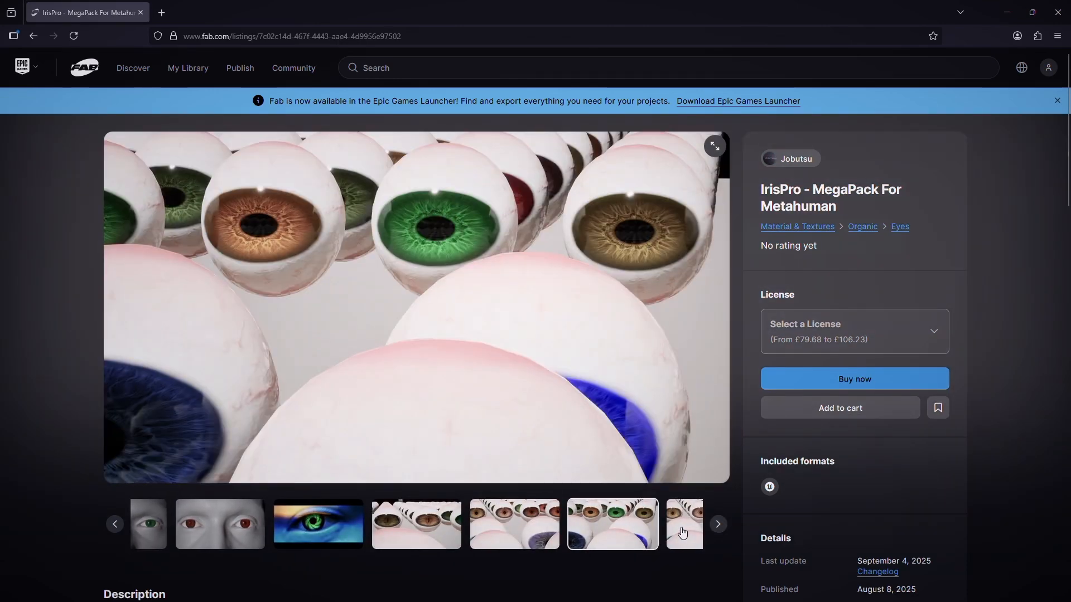
left_click(718, 524)
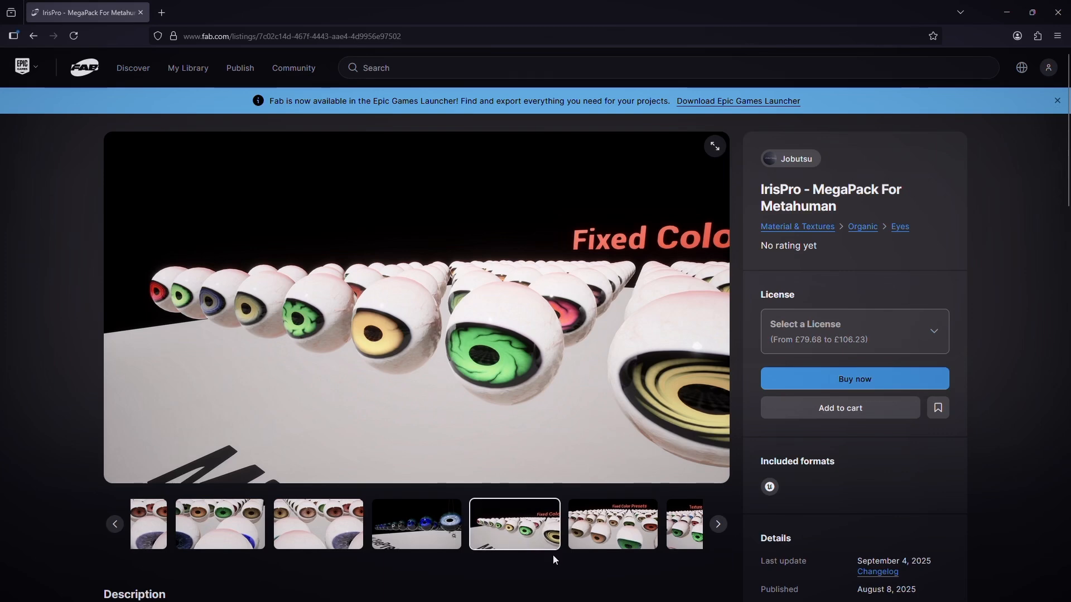
mouse_move(482, 362)
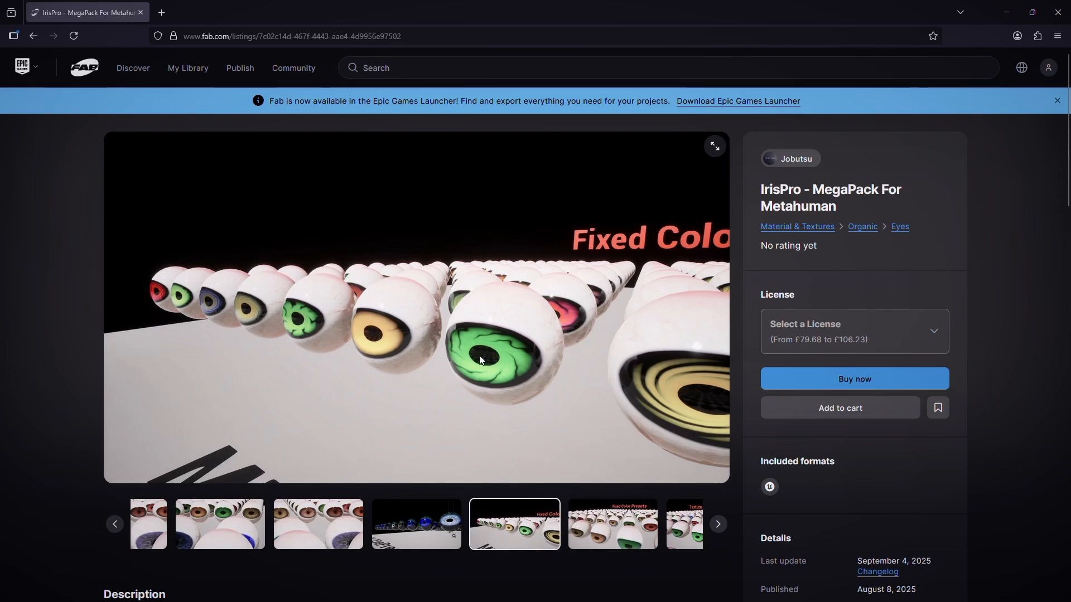
mouse_move(523, 317)
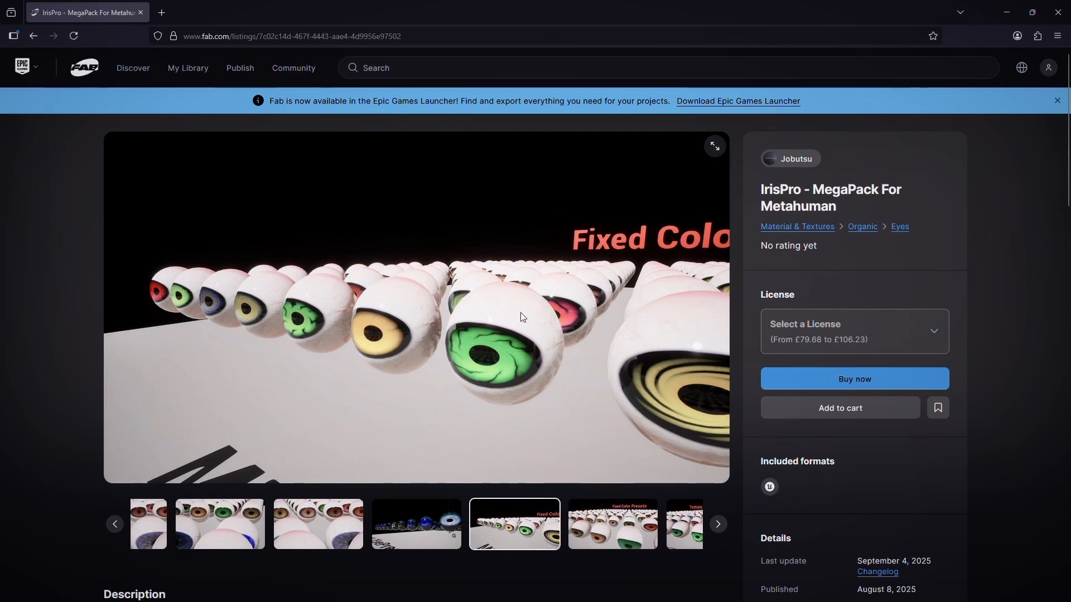
left_click(613, 524)
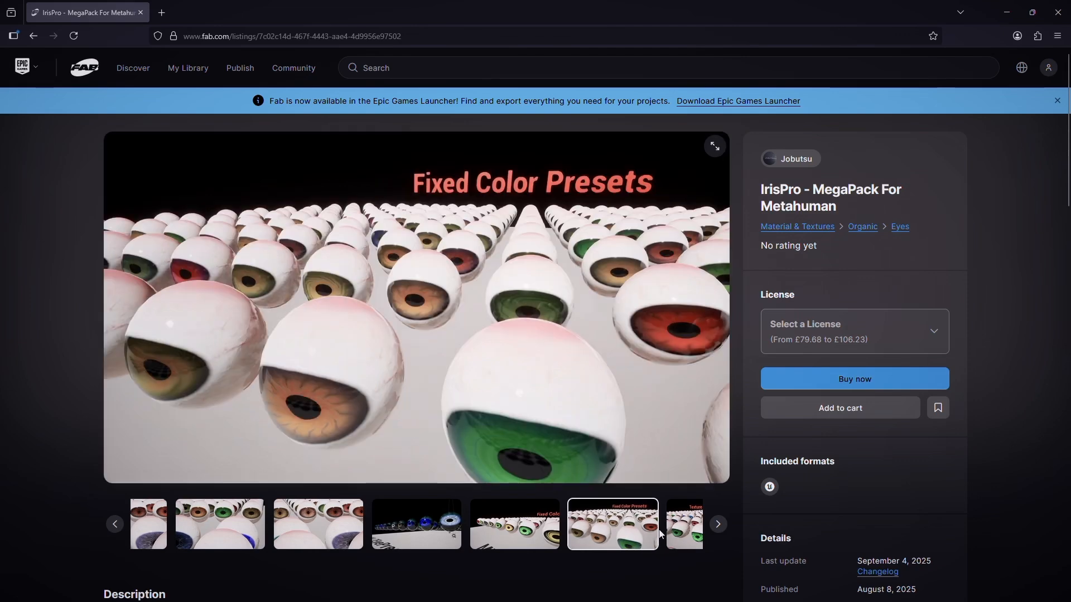